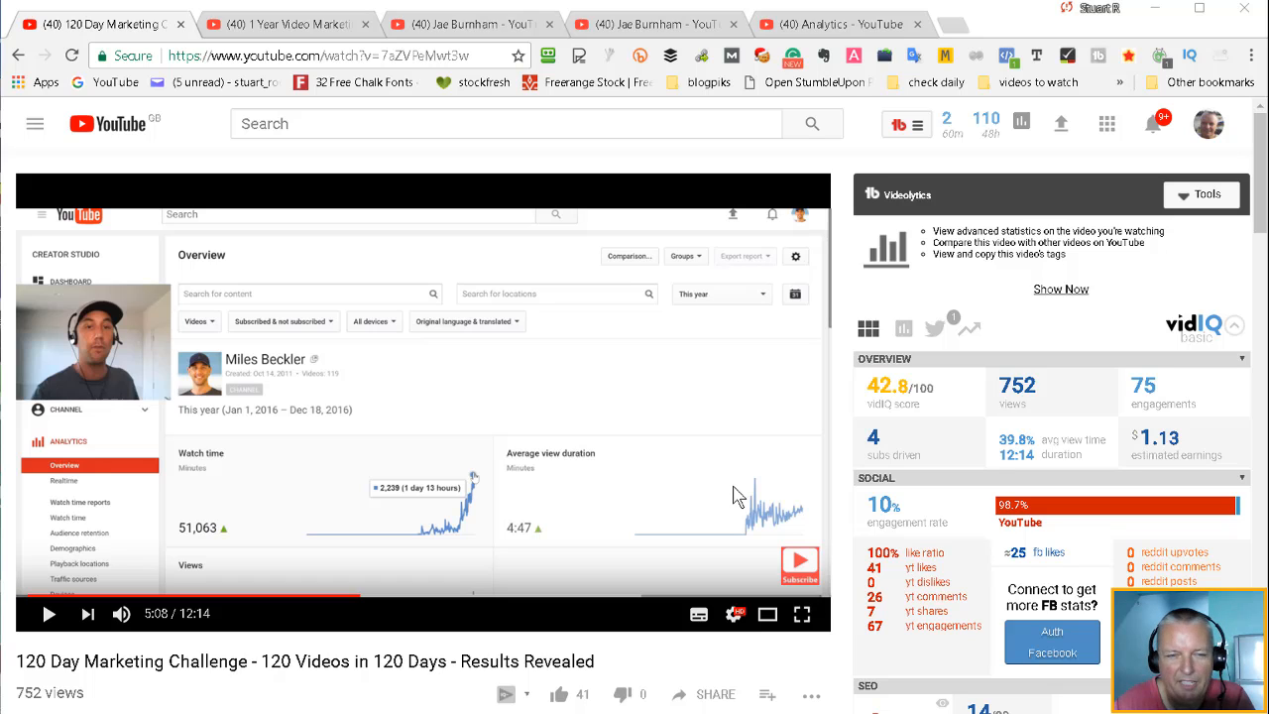
mouse_move(225, 416)
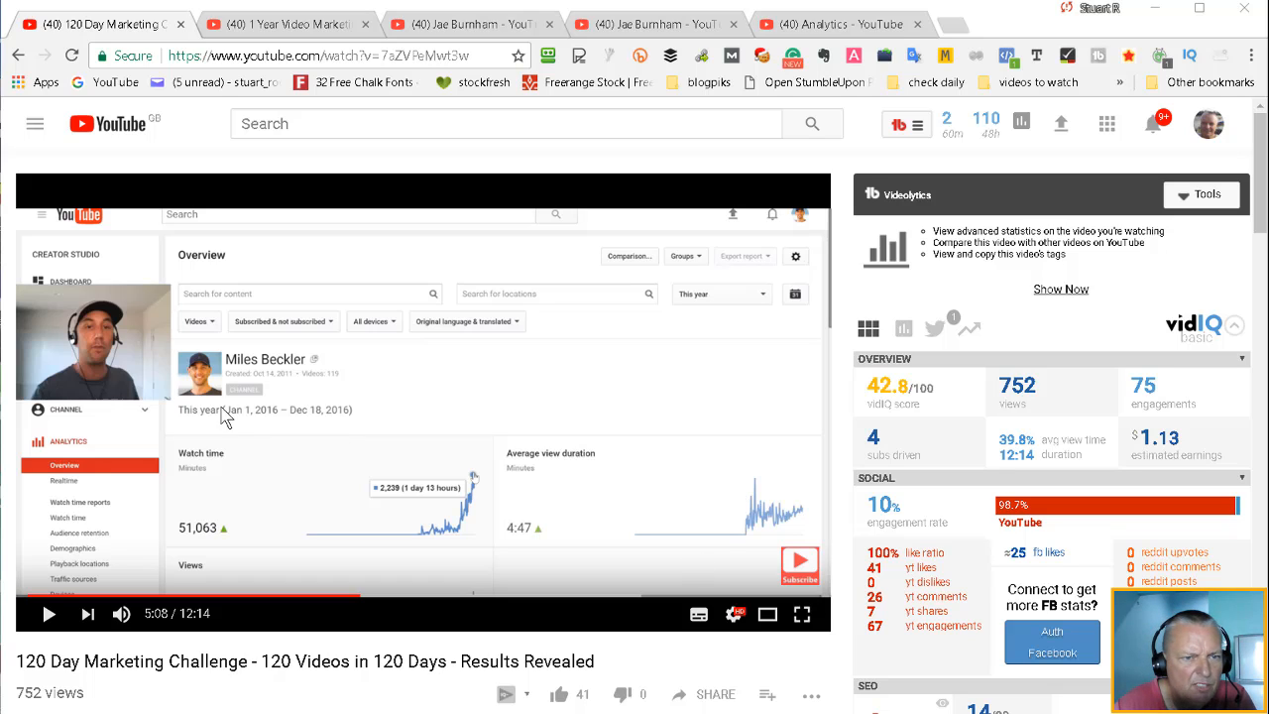
mouse_move(238, 375)
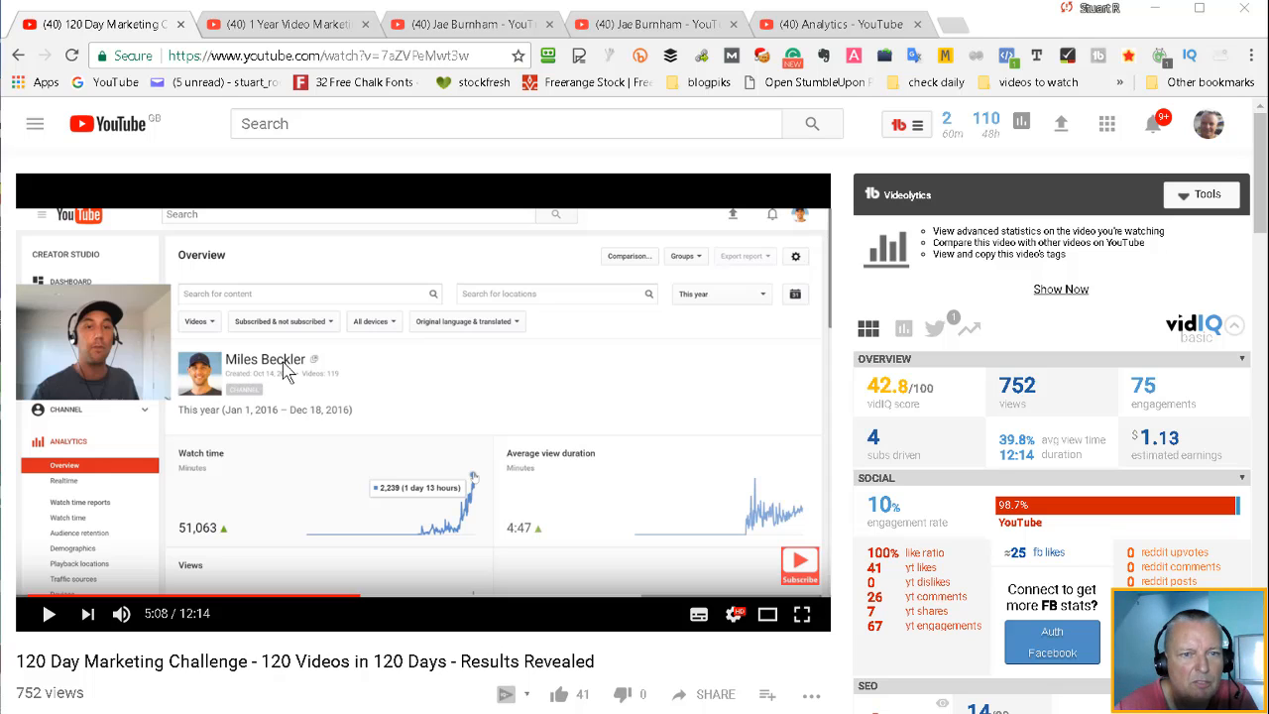
mouse_move(441, 565)
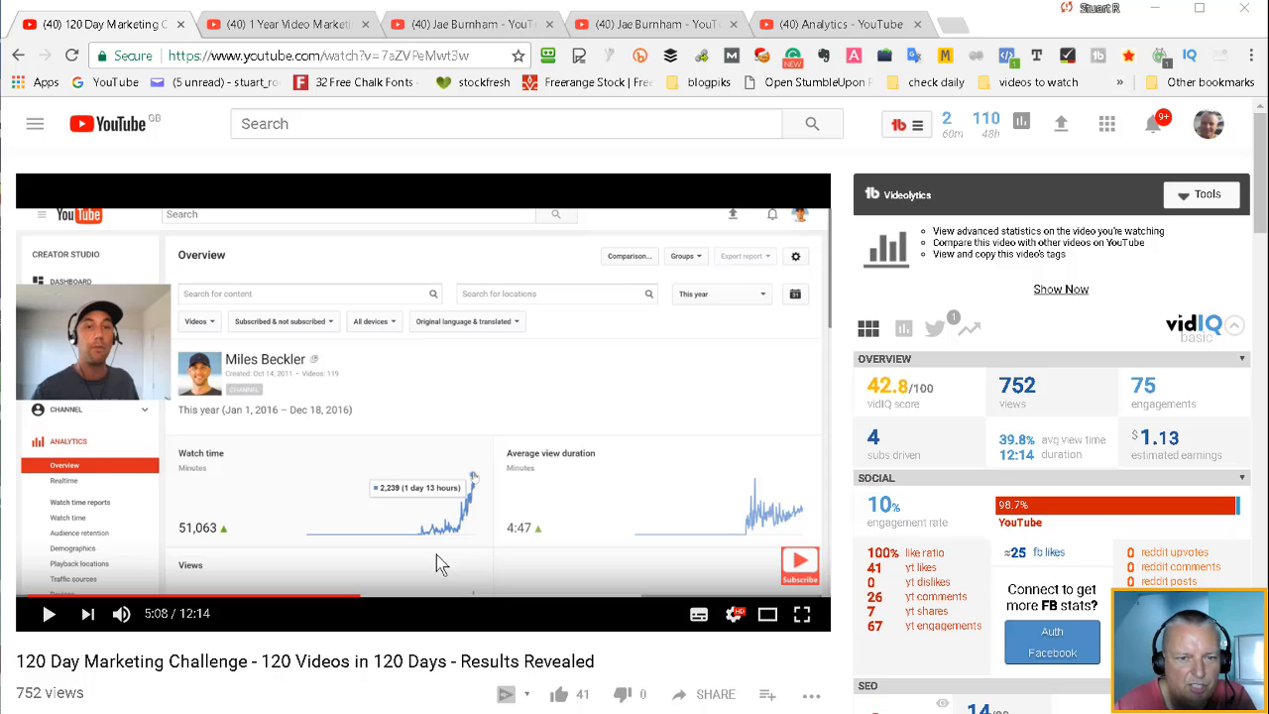
mouse_move(432, 552)
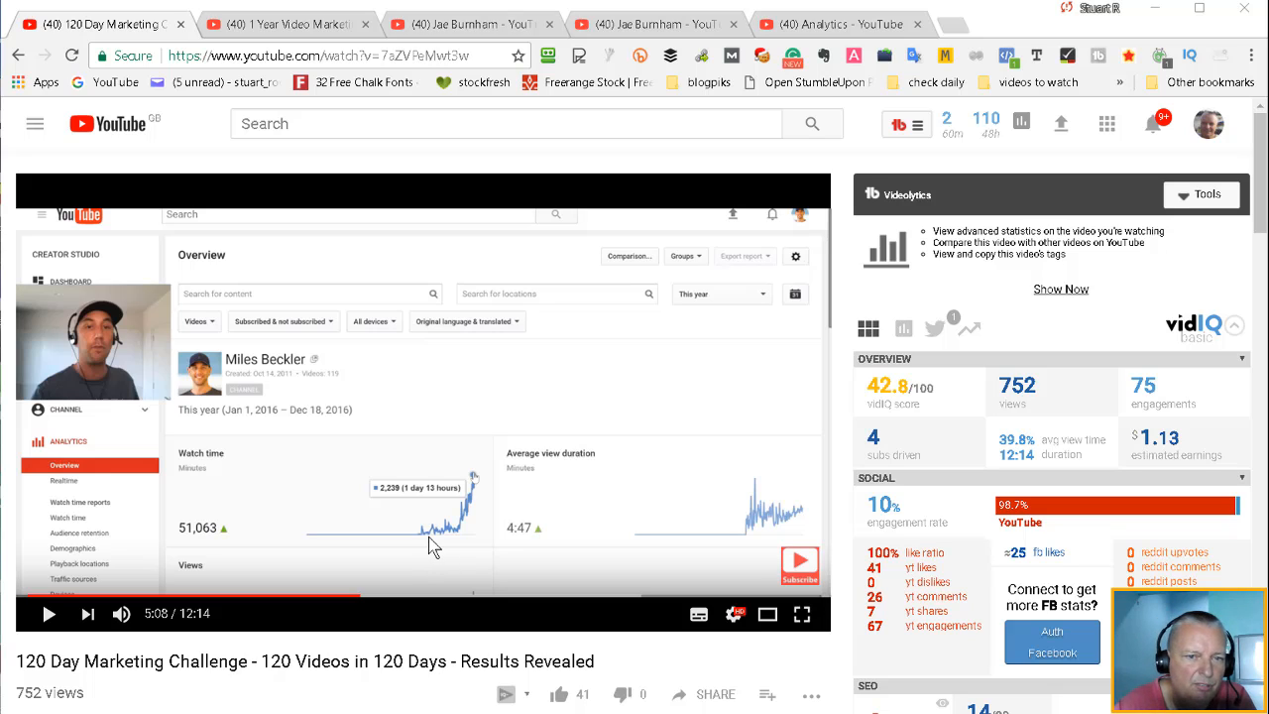
mouse_move(297, 430)
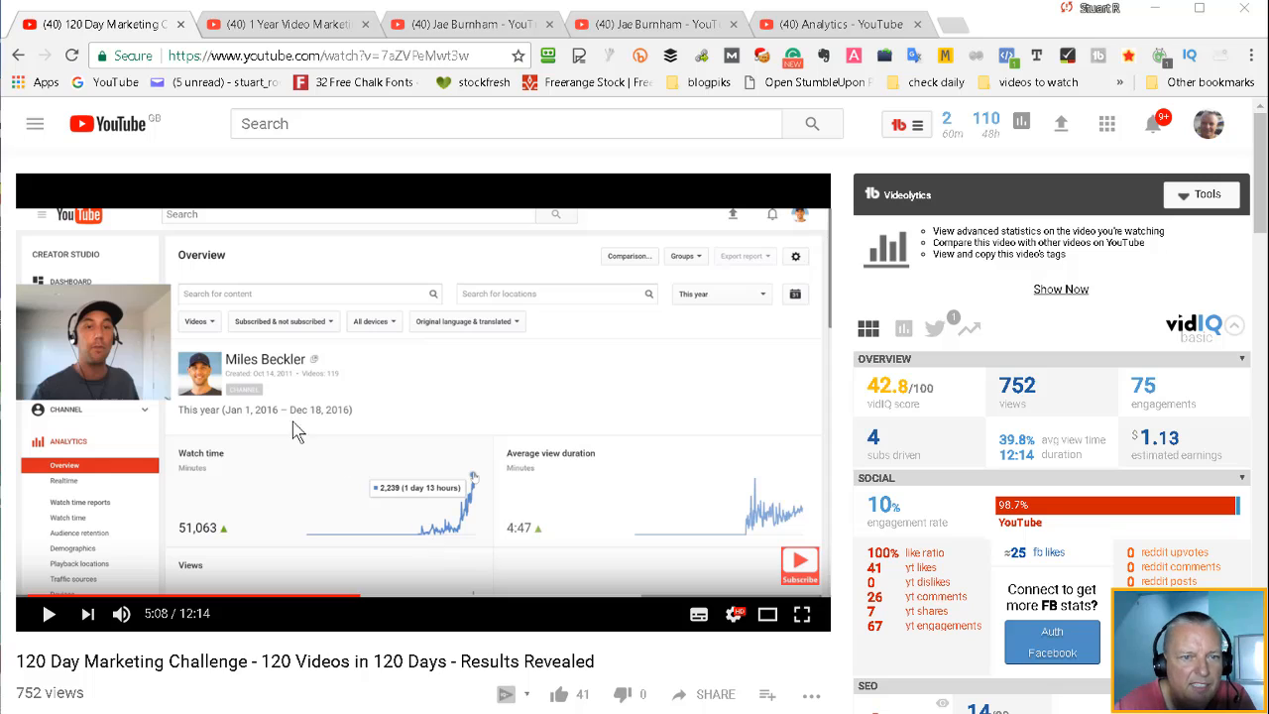
mouse_move(421, 545)
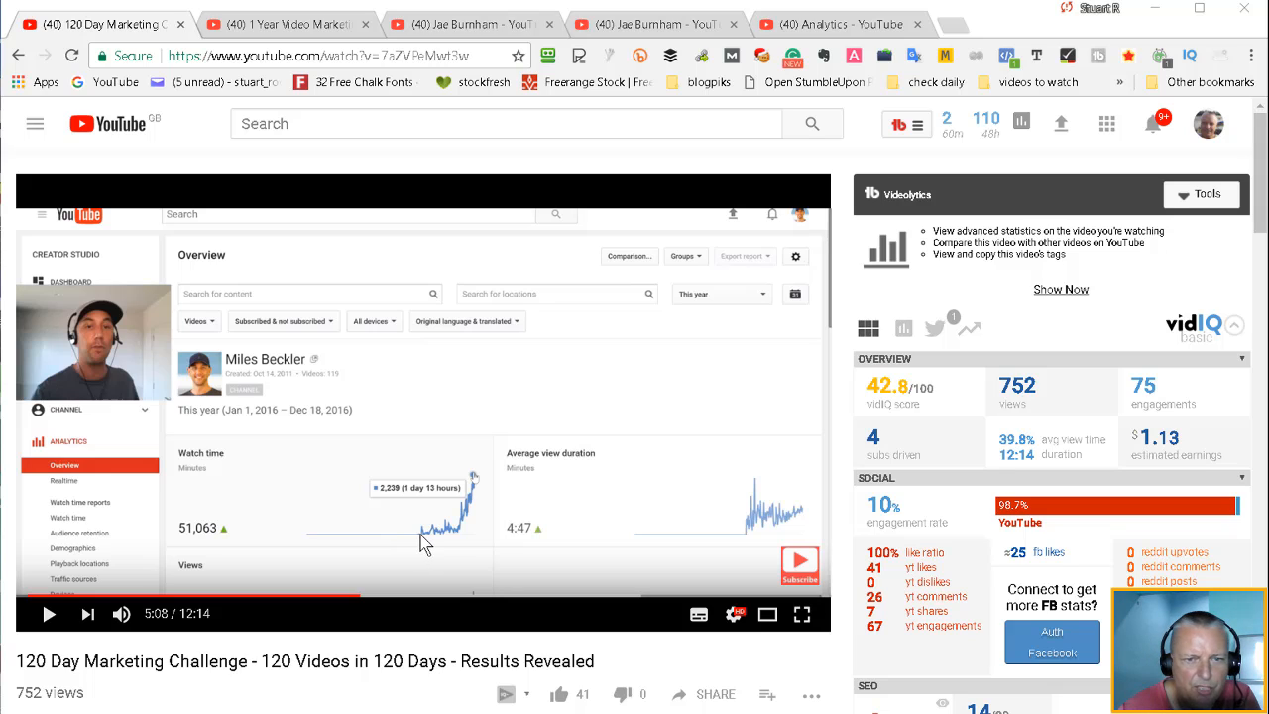
mouse_move(208, 468)
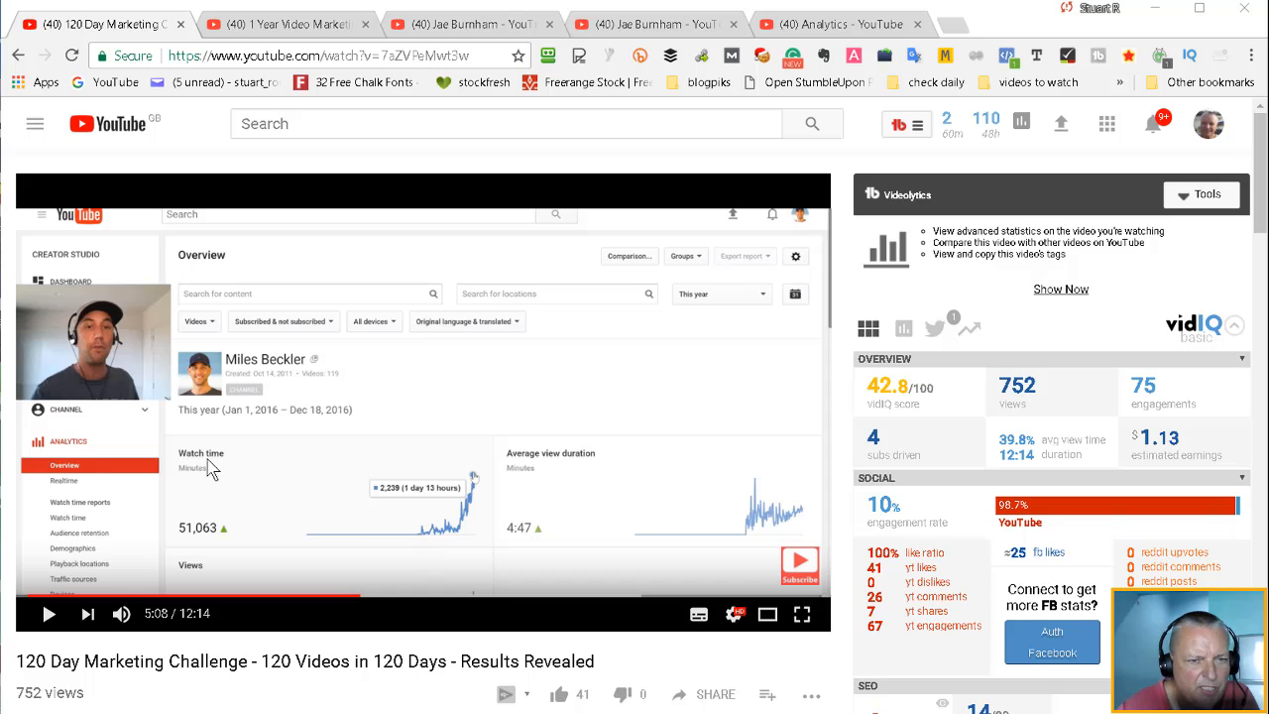
mouse_move(478, 506)
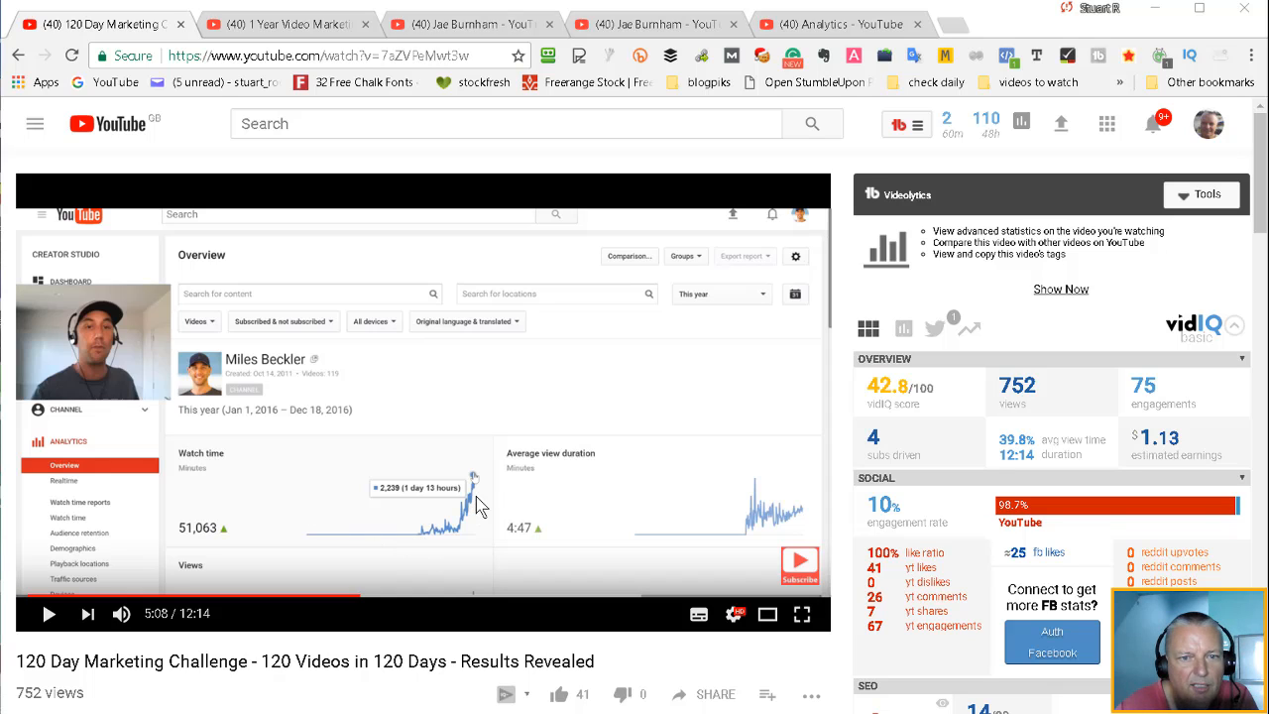
mouse_move(468, 498)
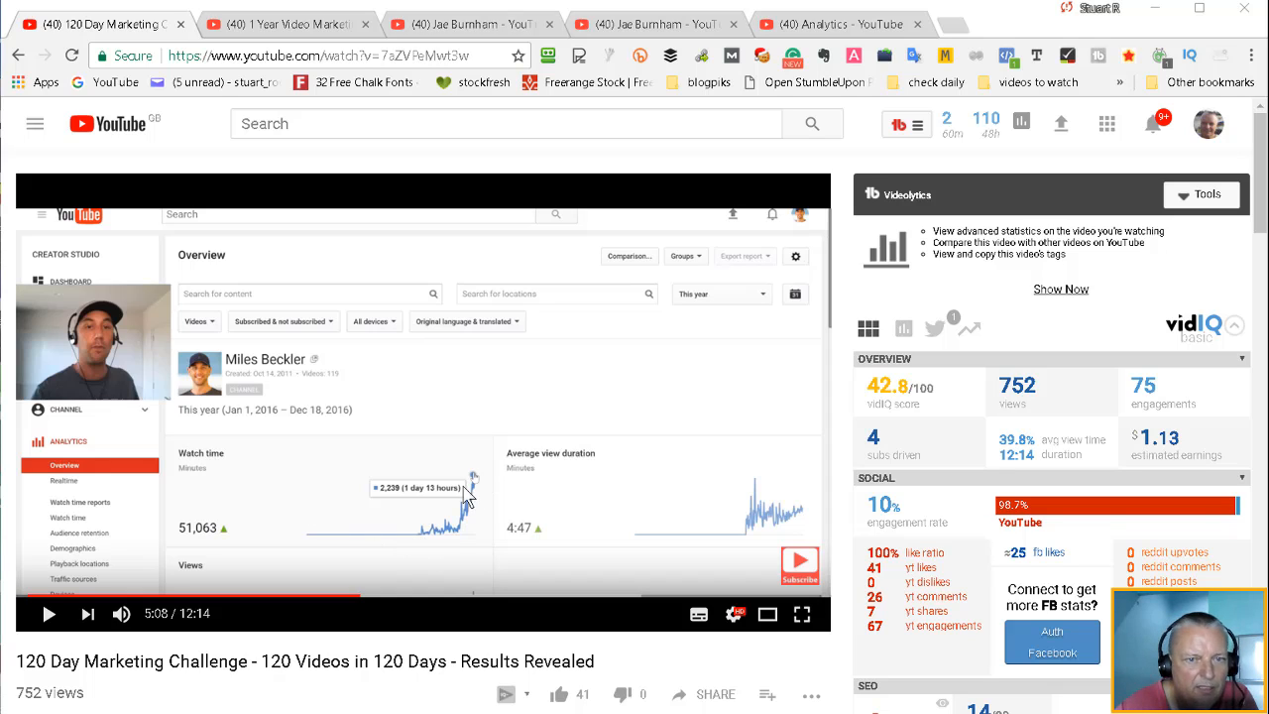
mouse_move(386, 503)
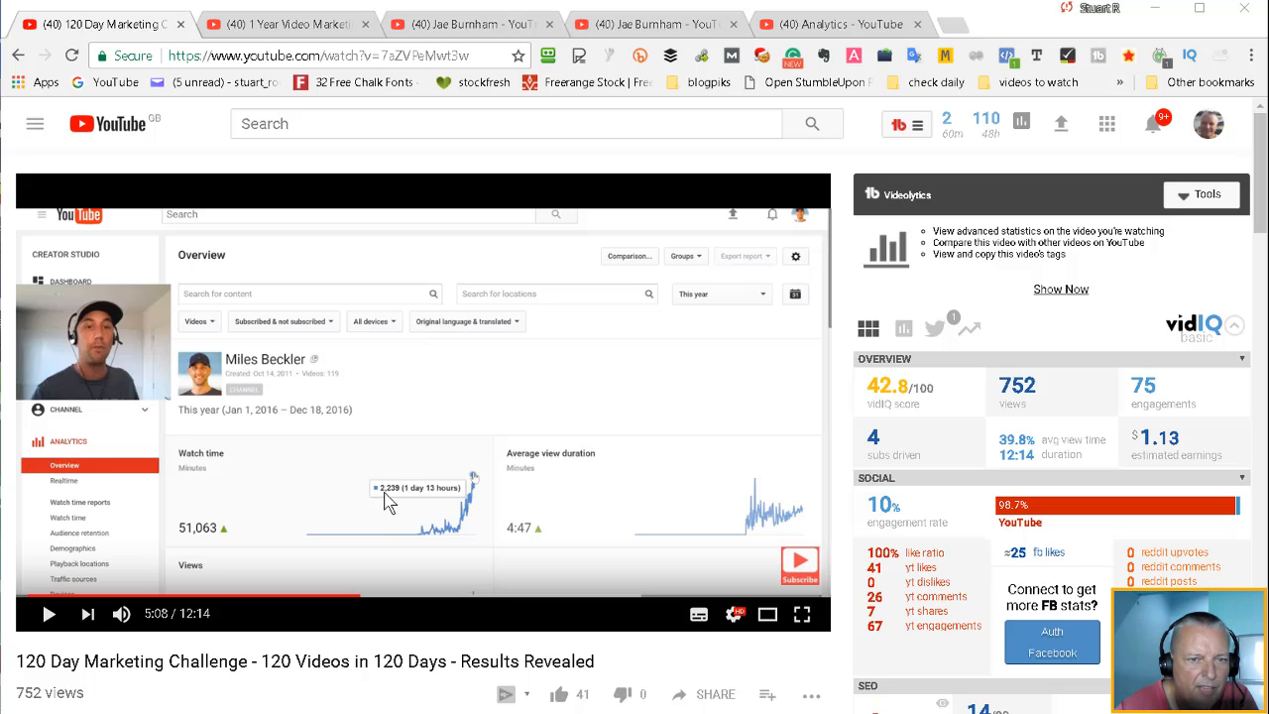
mouse_move(410, 502)
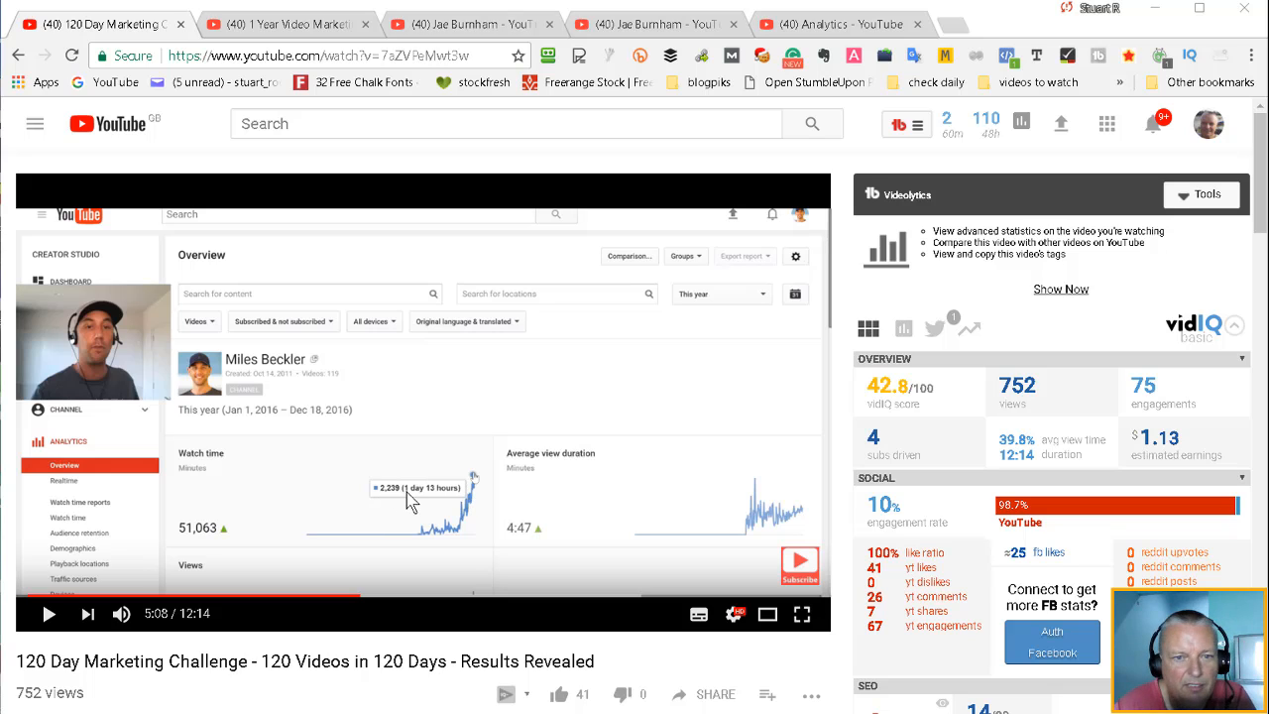
mouse_move(476, 484)
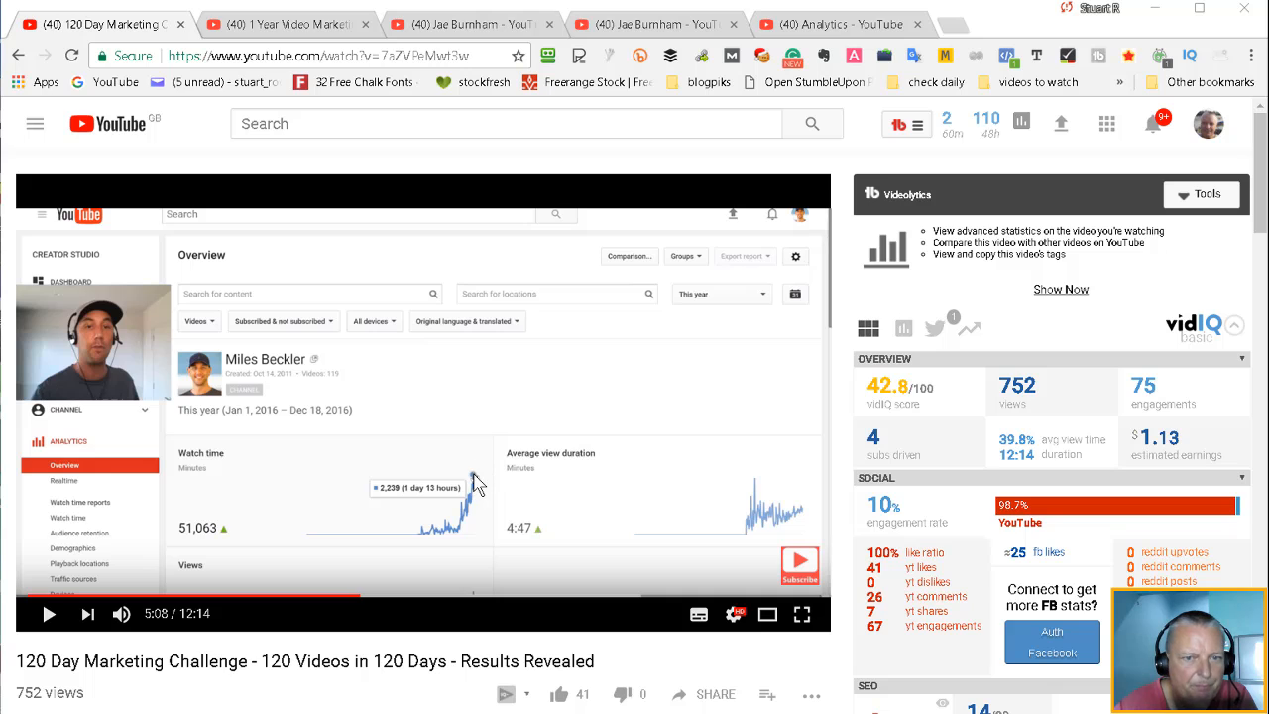
mouse_move(287, 24)
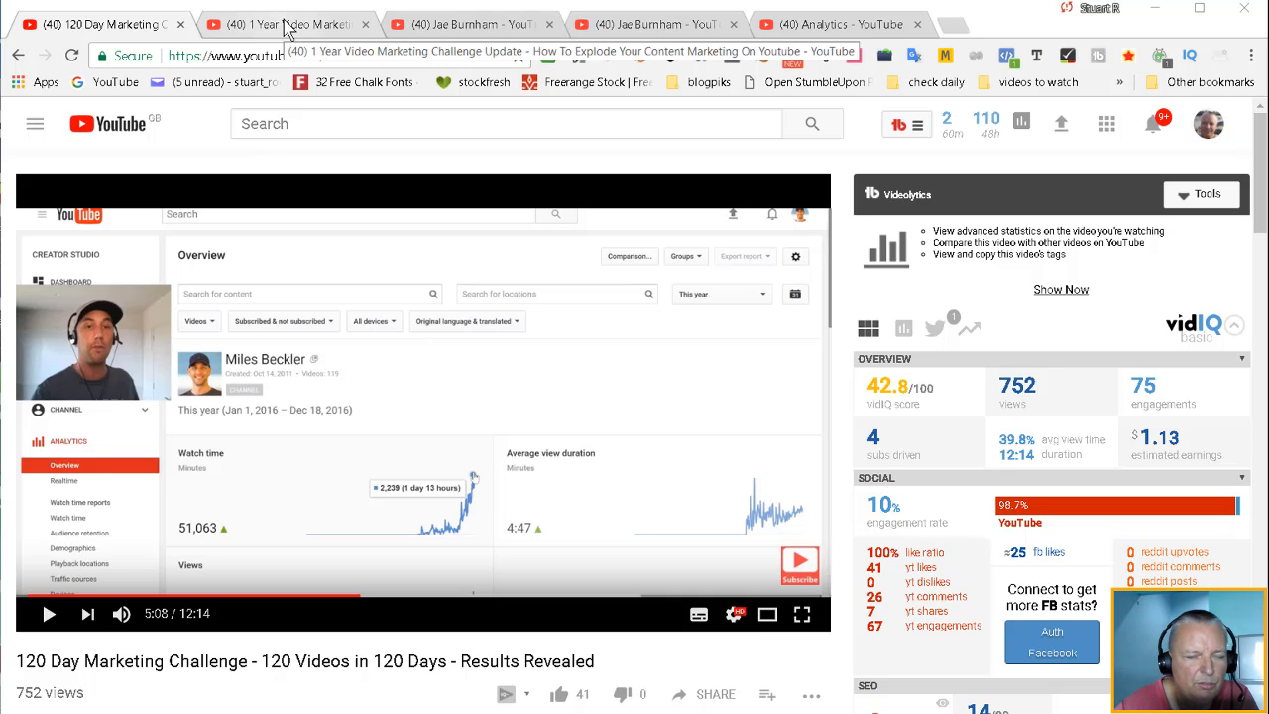
Switch to the '1 Year Video Marketing Challenge Update' video tab to review its analytics
left_click(288, 23)
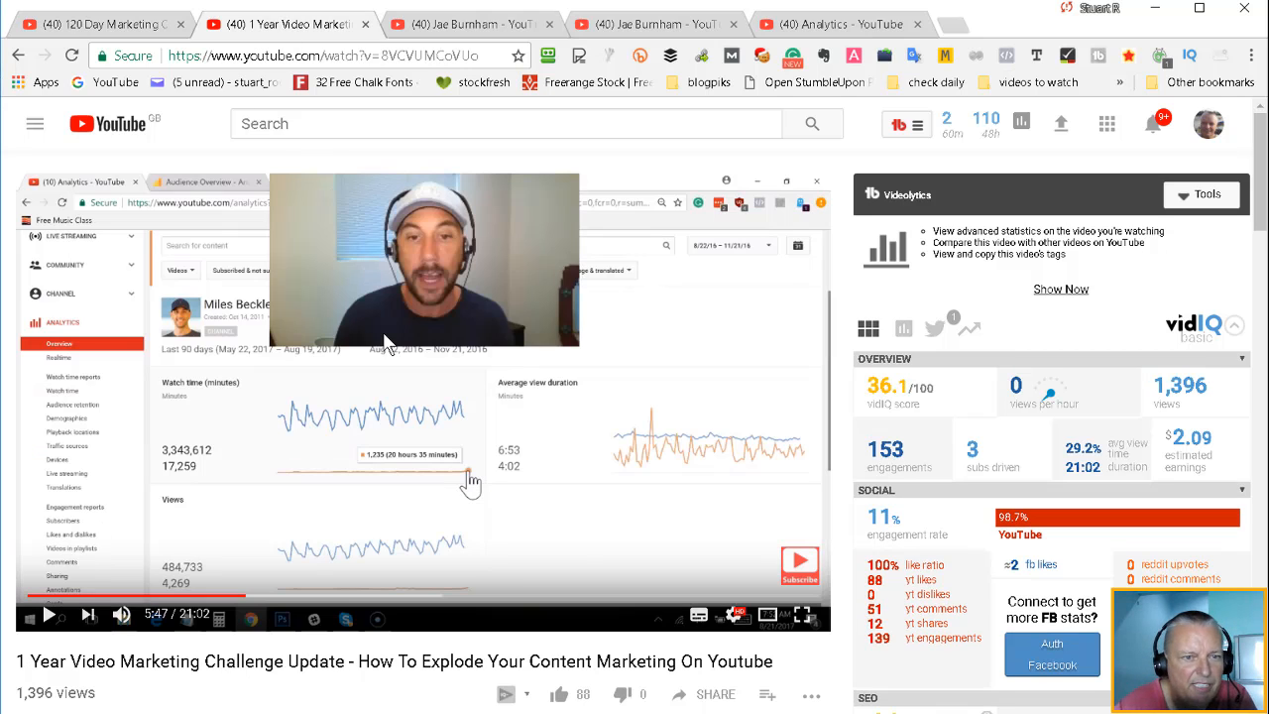
mouse_move(300, 362)
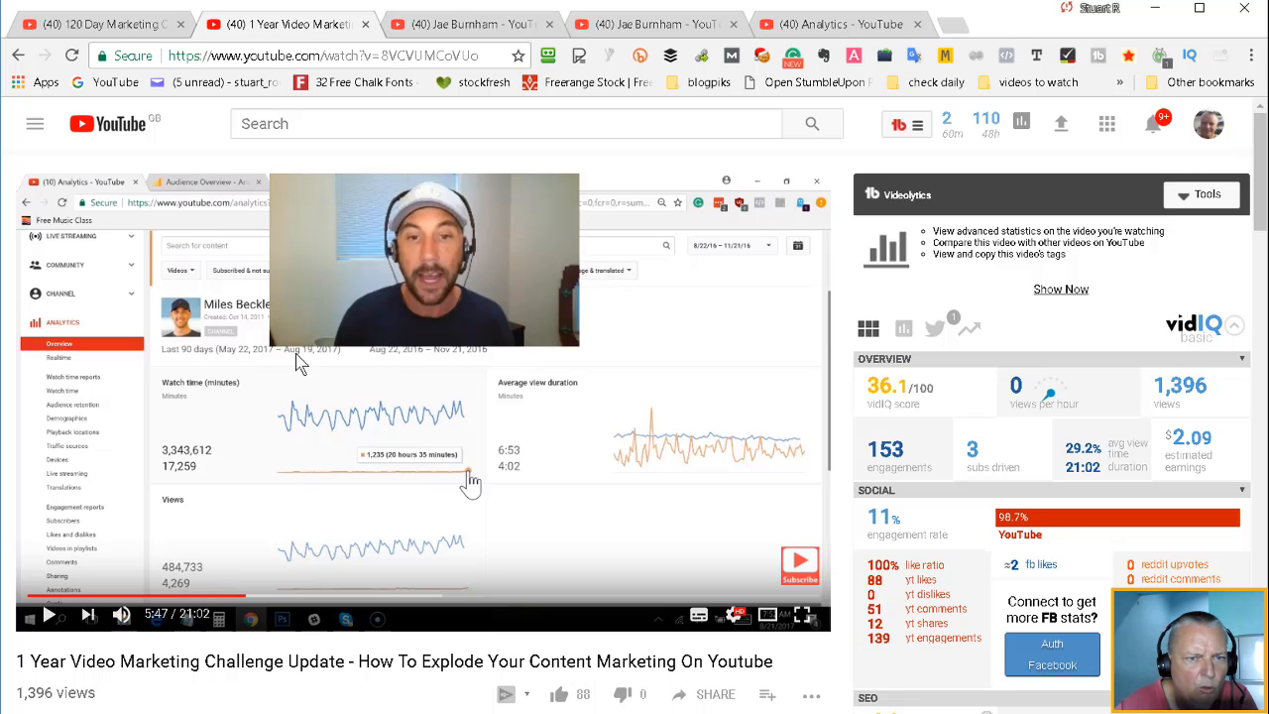
mouse_move(330, 360)
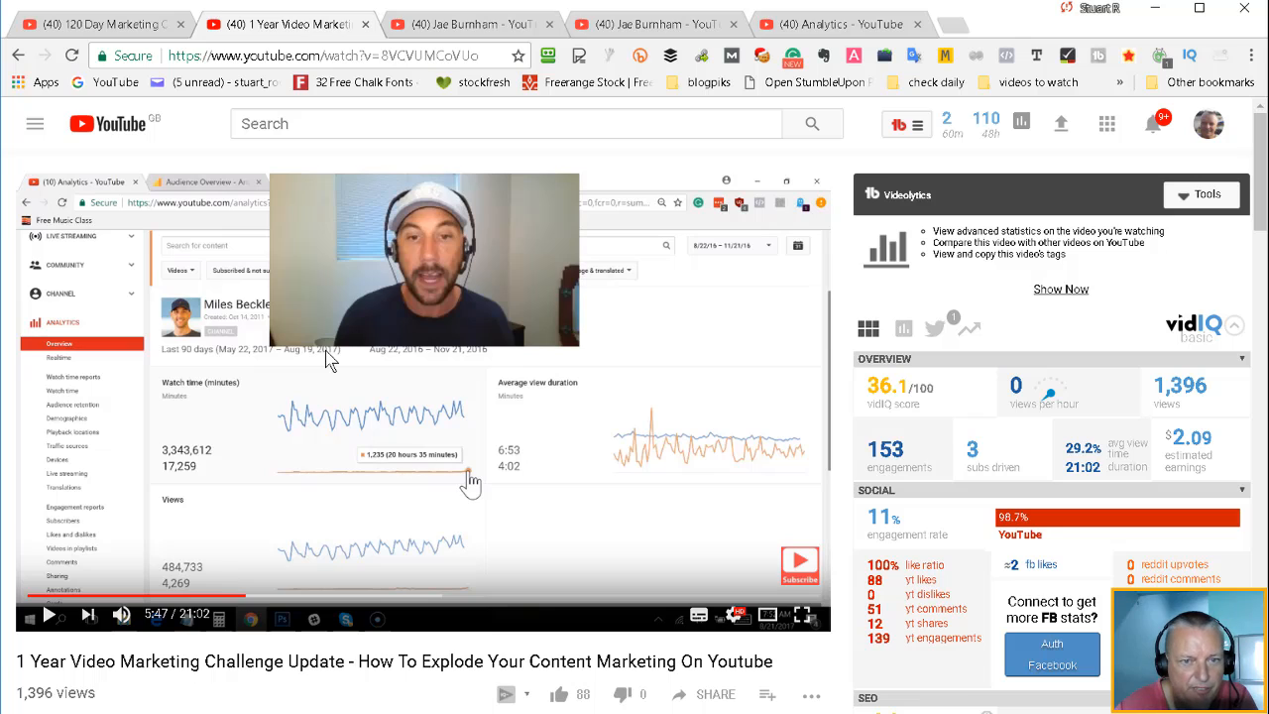
mouse_move(347, 441)
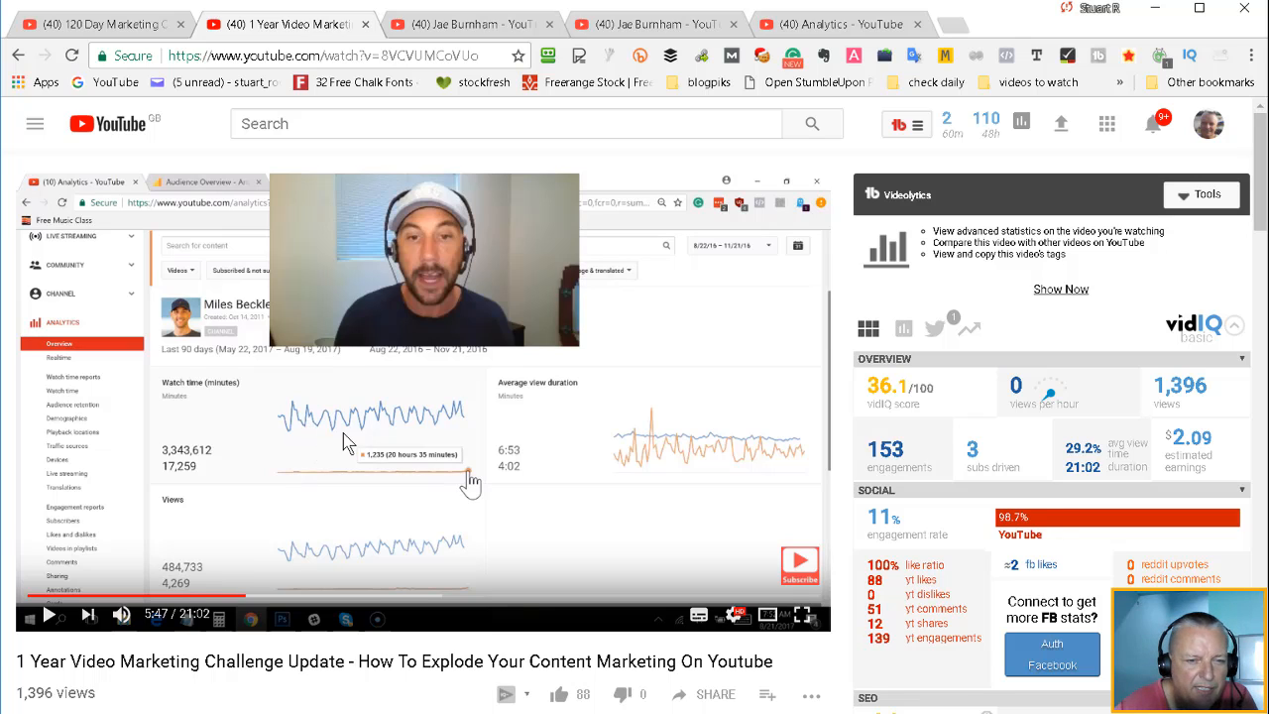
mouse_move(288, 468)
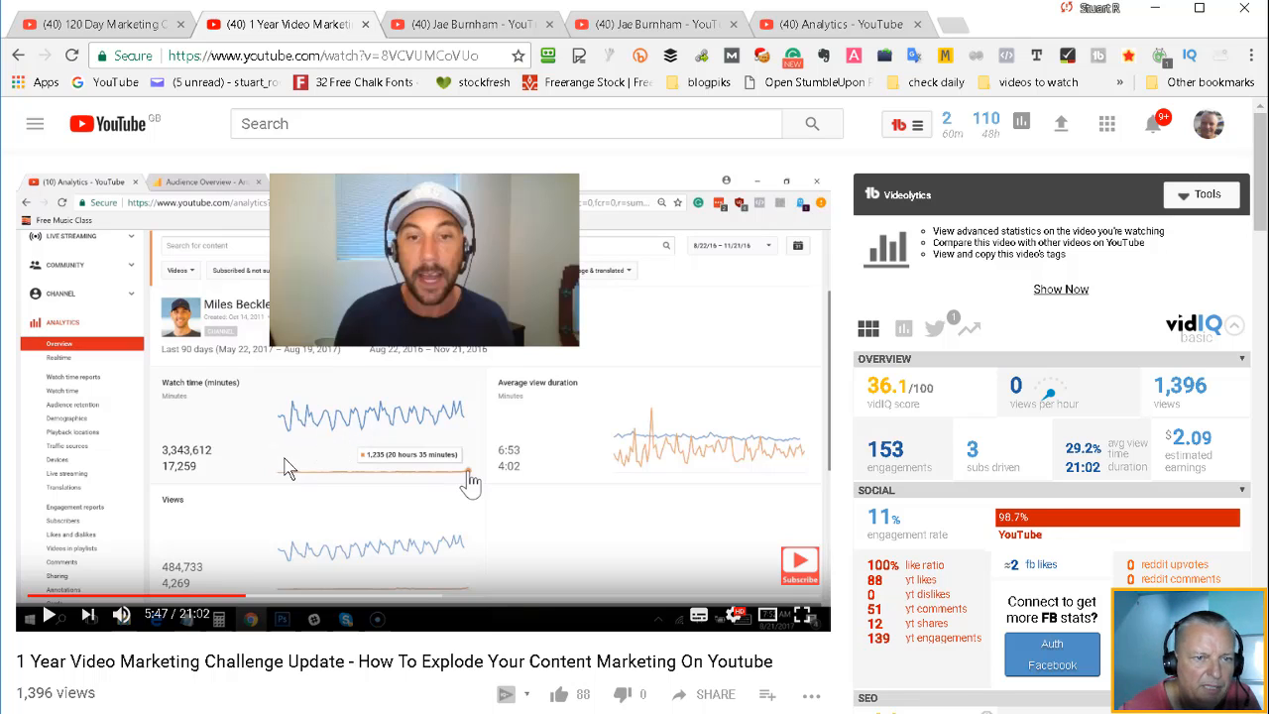
mouse_move(172, 518)
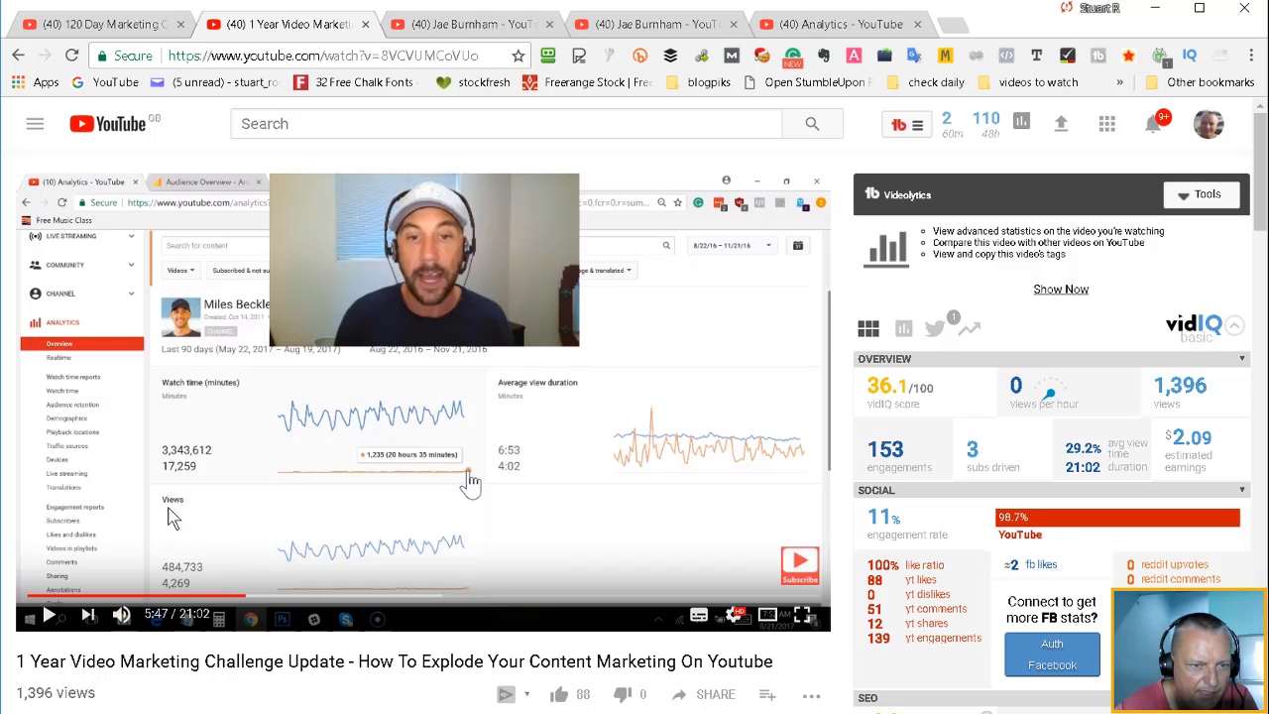
mouse_move(183, 579)
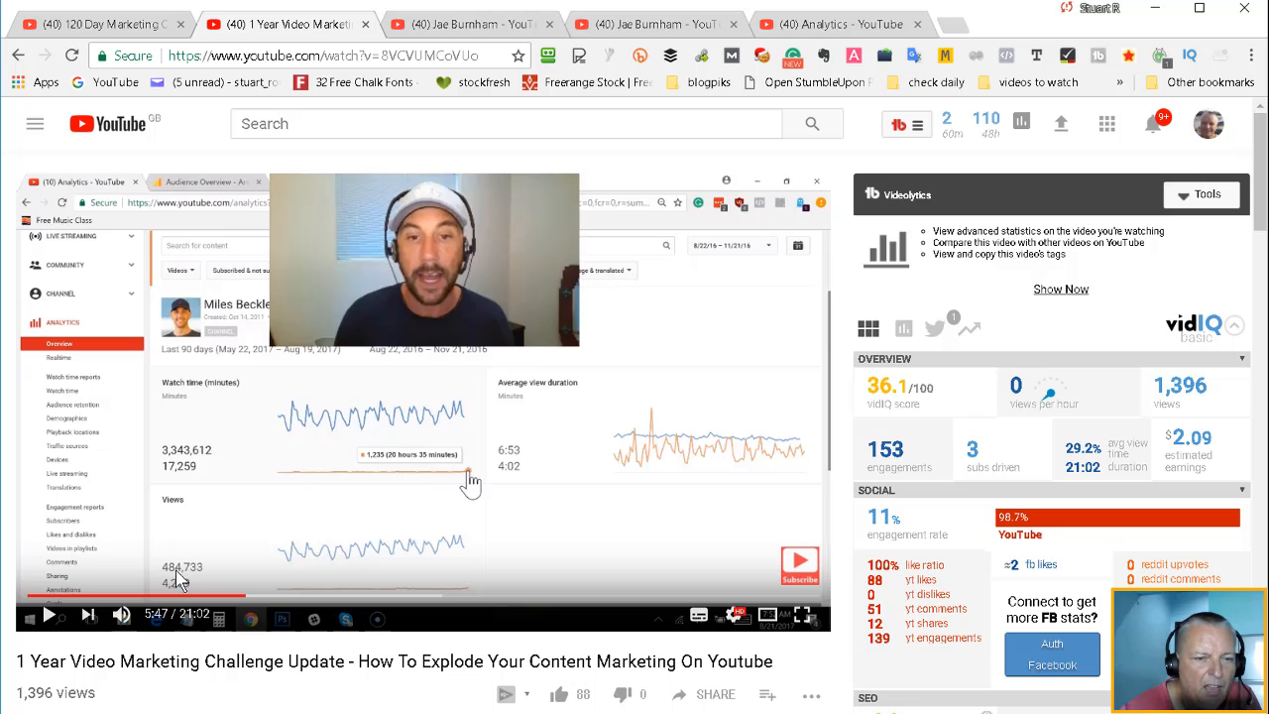
mouse_move(322, 461)
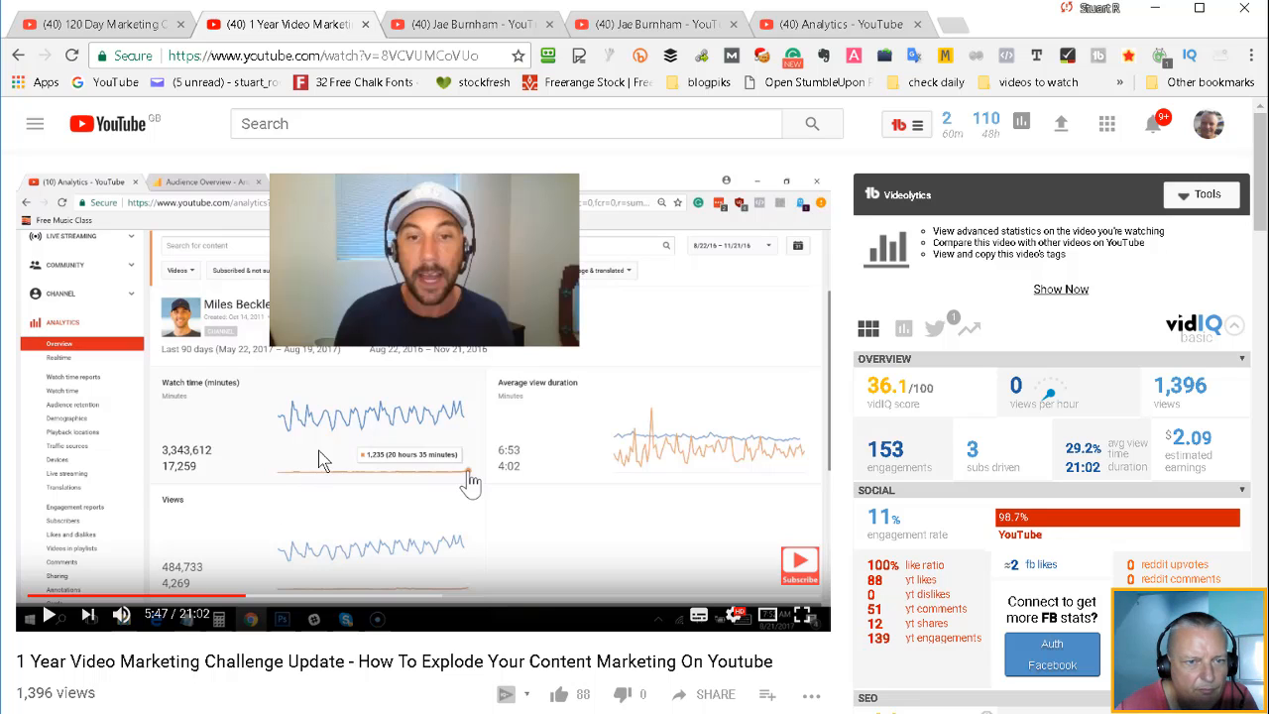
mouse_move(281, 485)
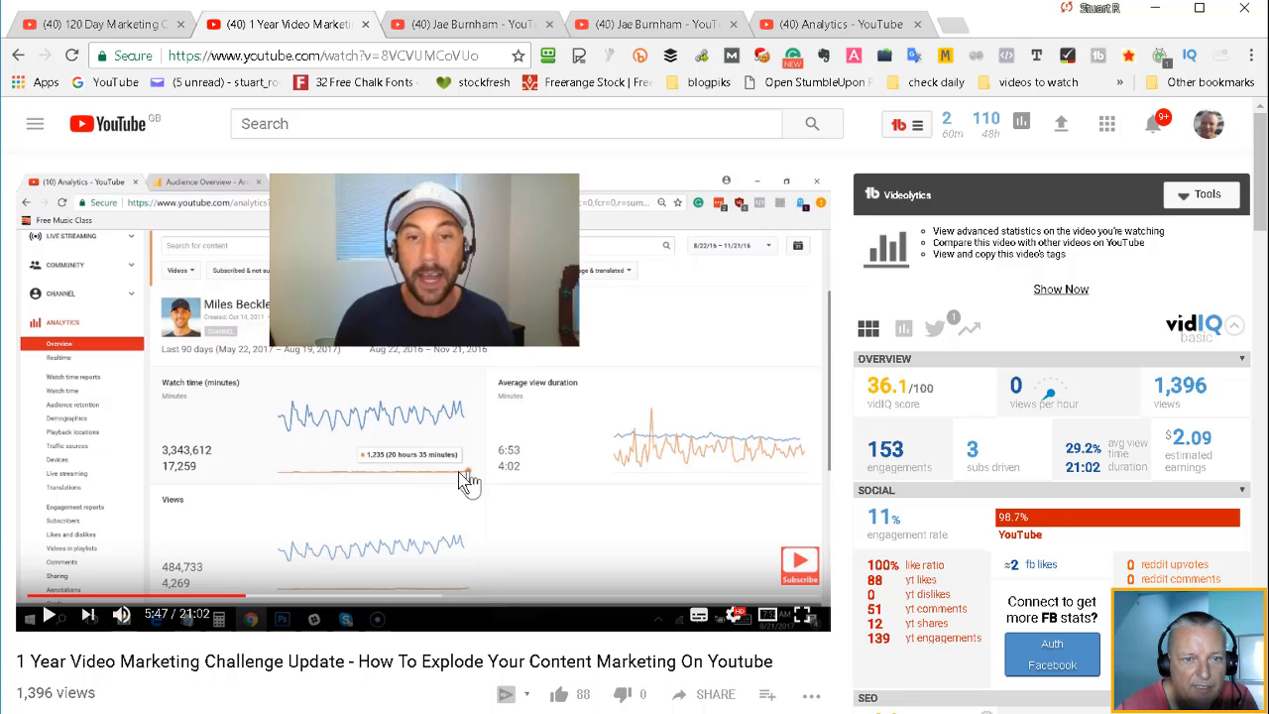
mouse_move(386, 419)
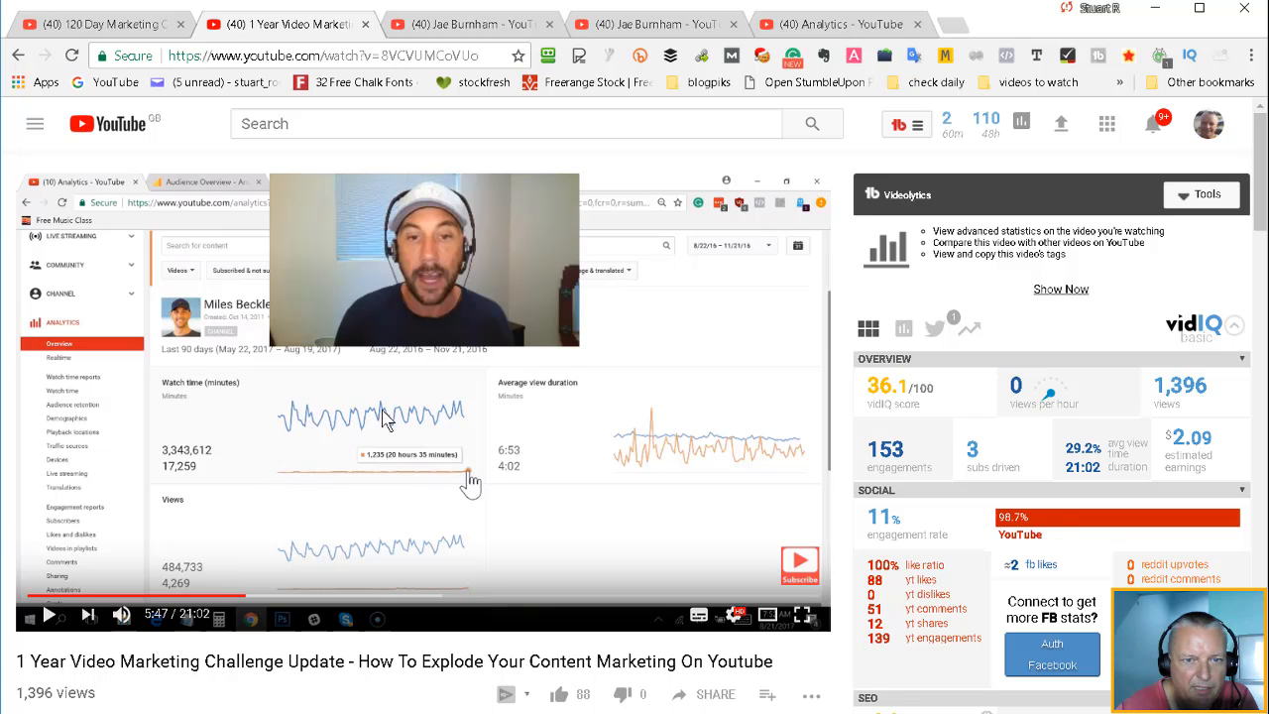
mouse_move(261, 463)
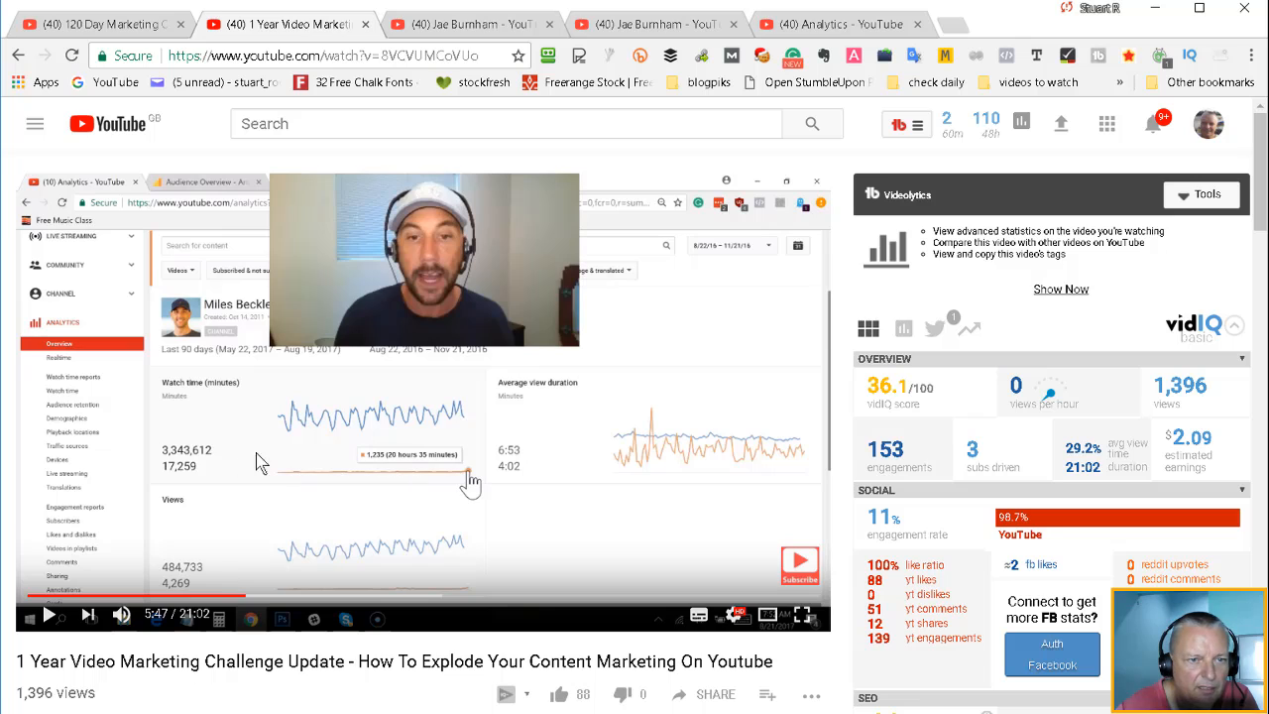
mouse_move(228, 372)
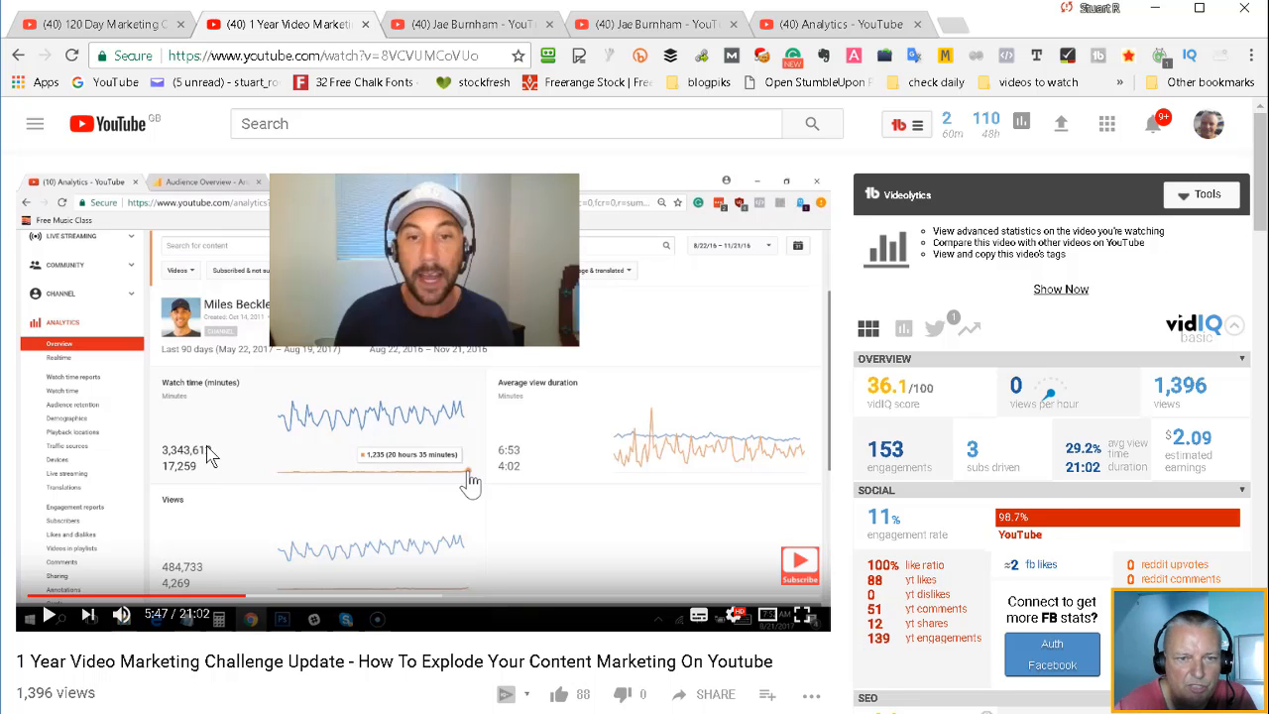
mouse_move(352, 426)
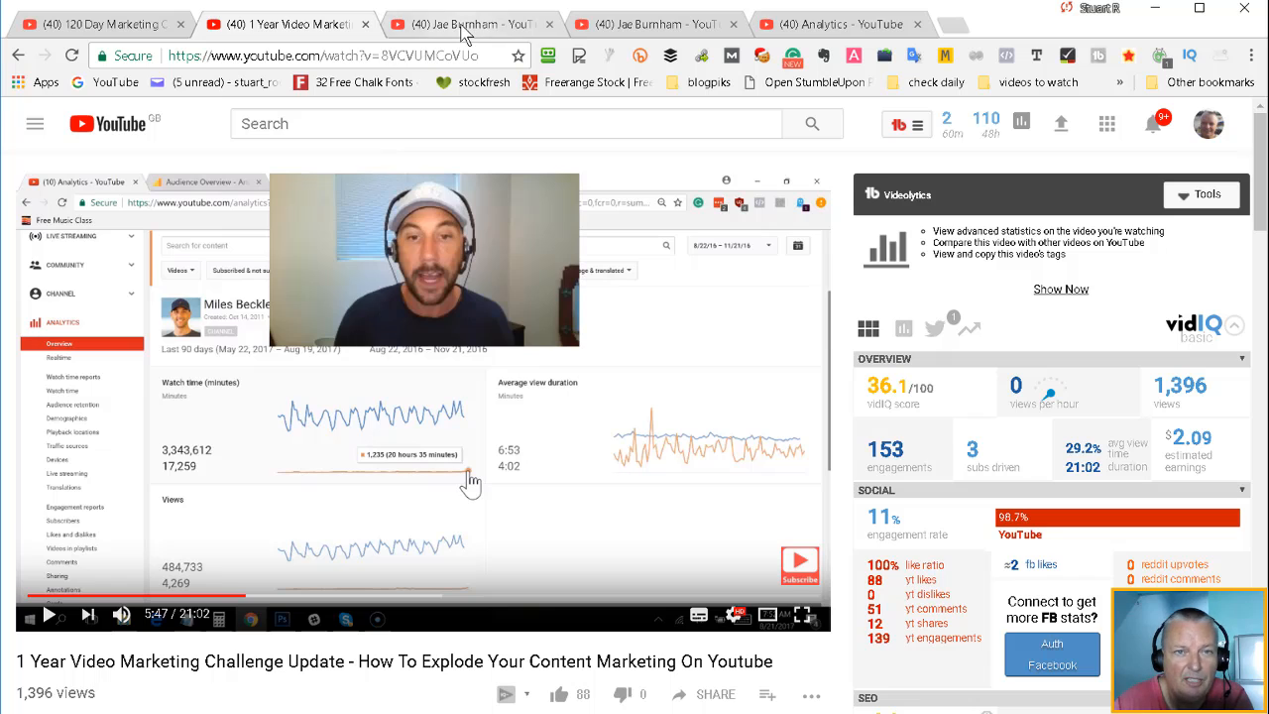
left_click(465, 23)
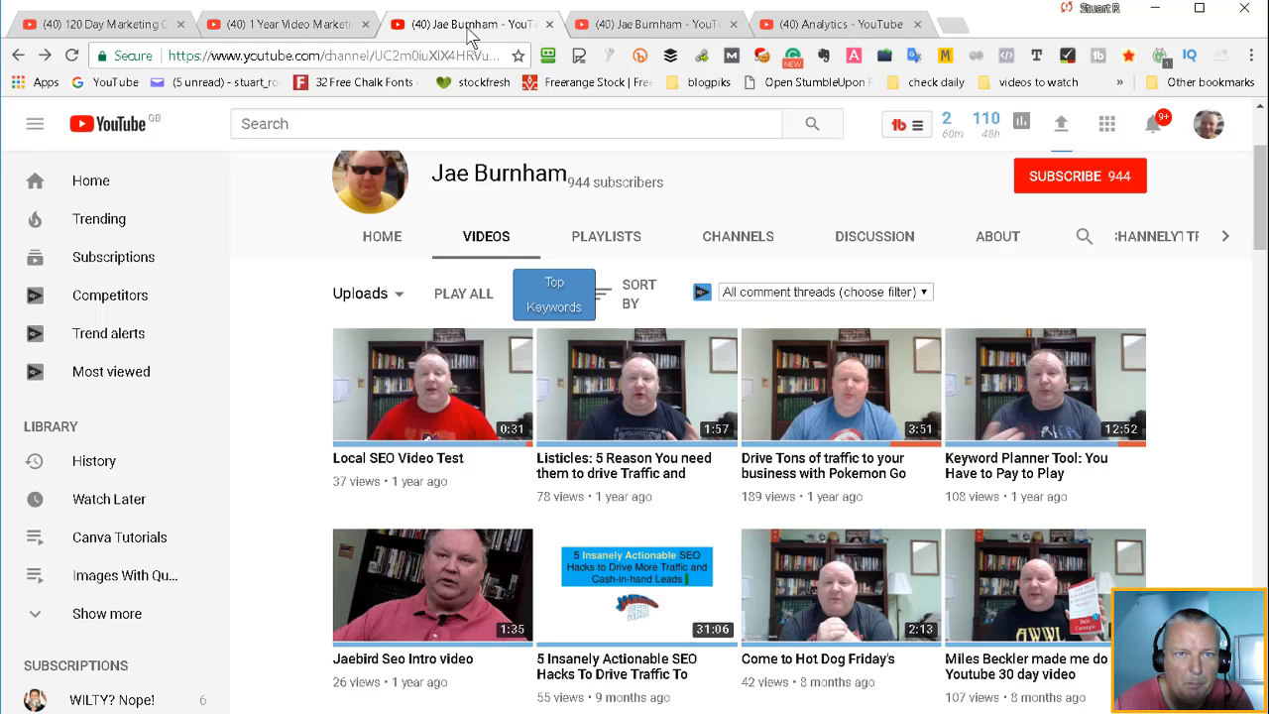
mouse_move(1184, 409)
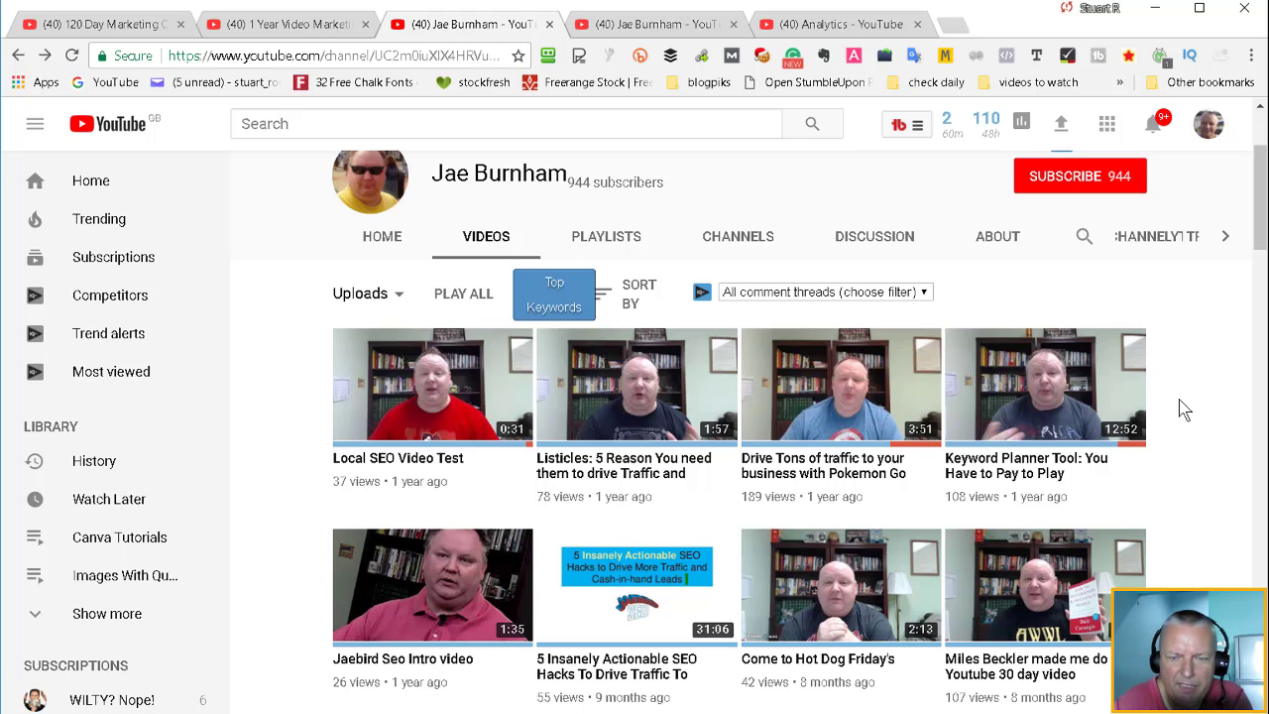
mouse_move(436, 469)
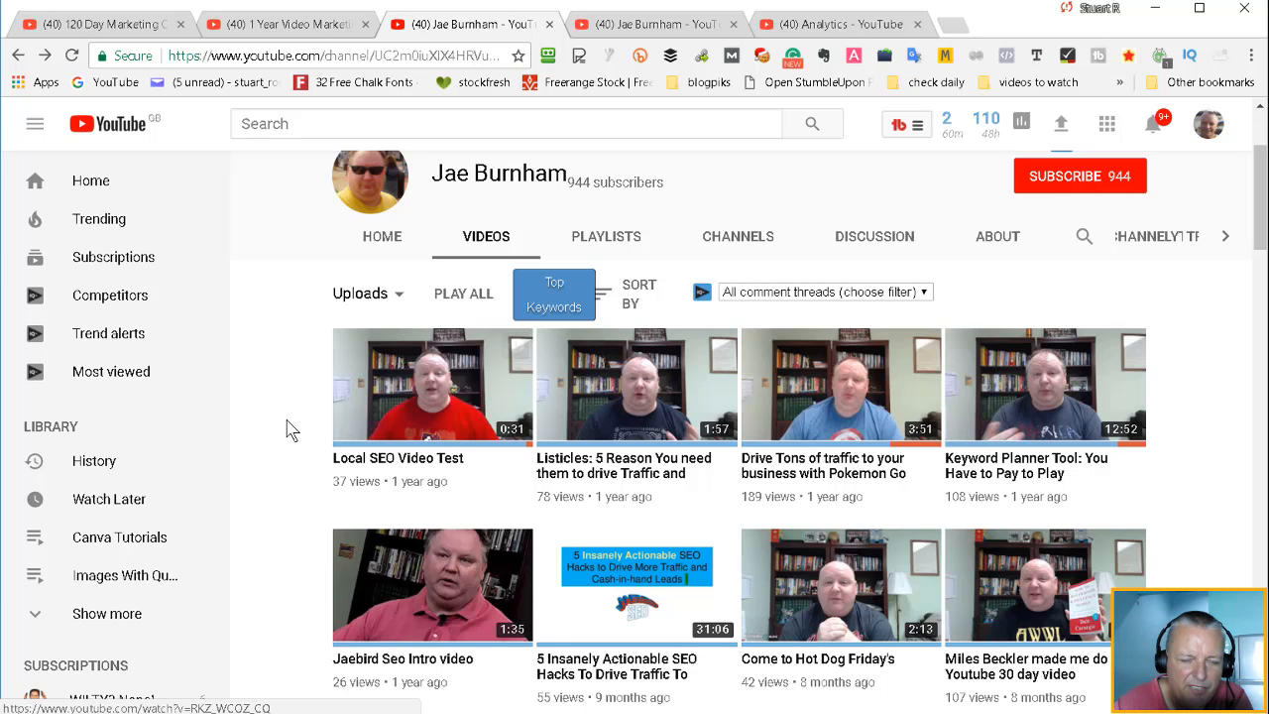
mouse_move(447, 411)
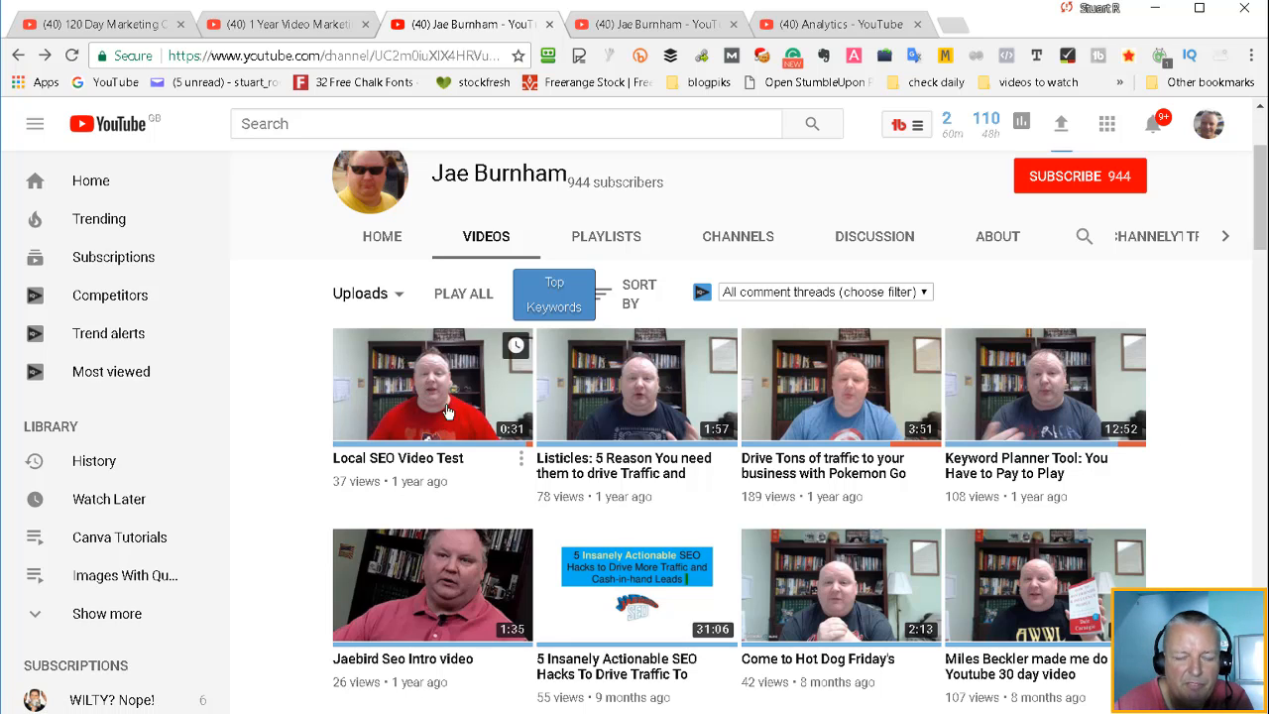
mouse_move(445, 411)
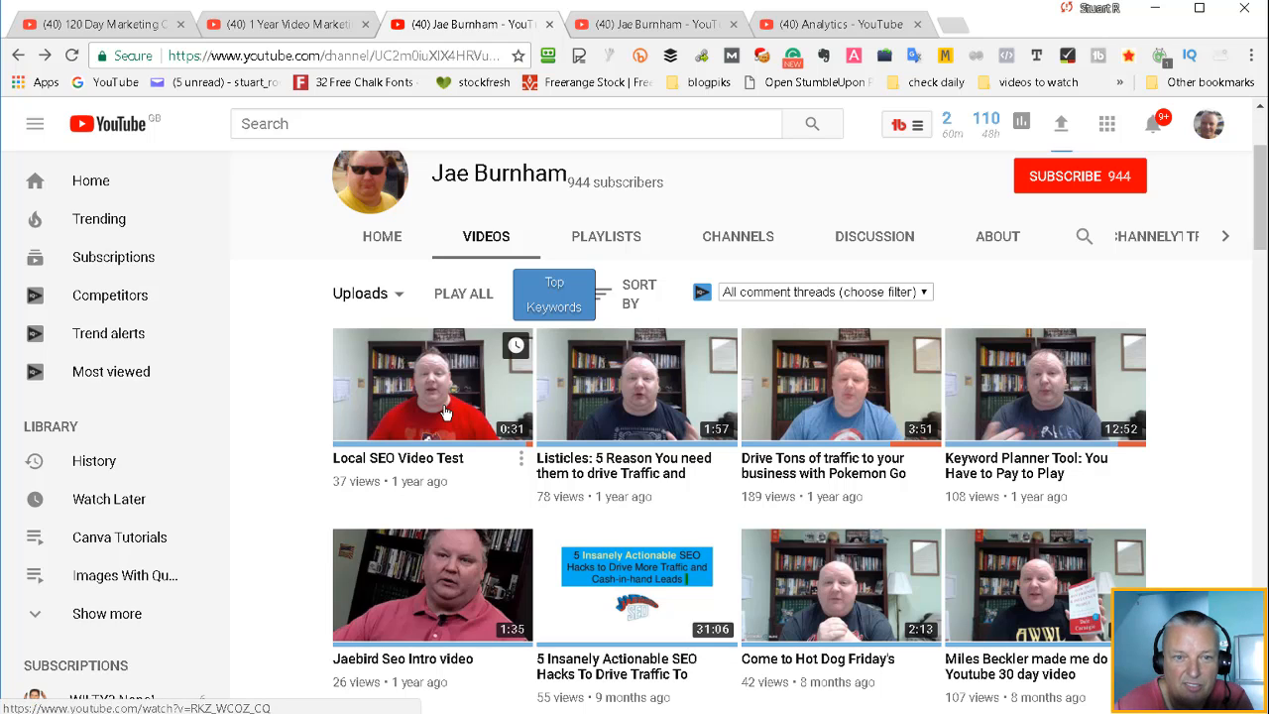
mouse_move(735, 605)
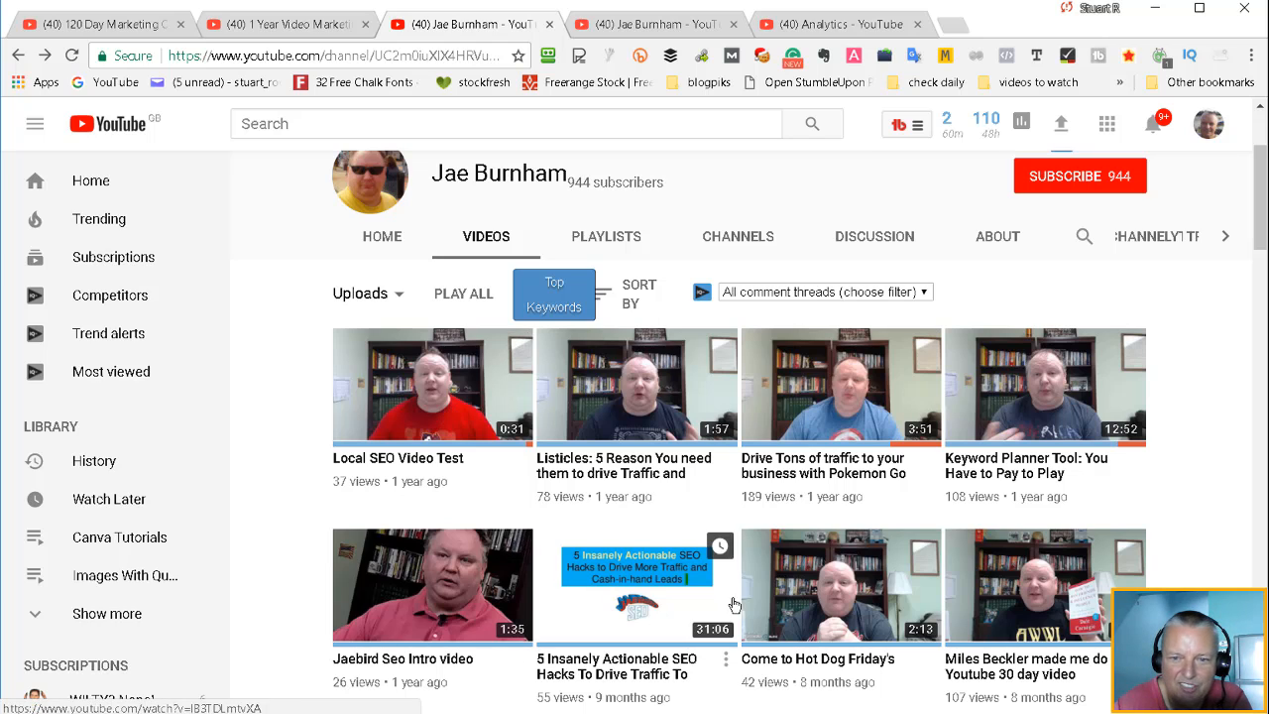
scroll("down", 3)
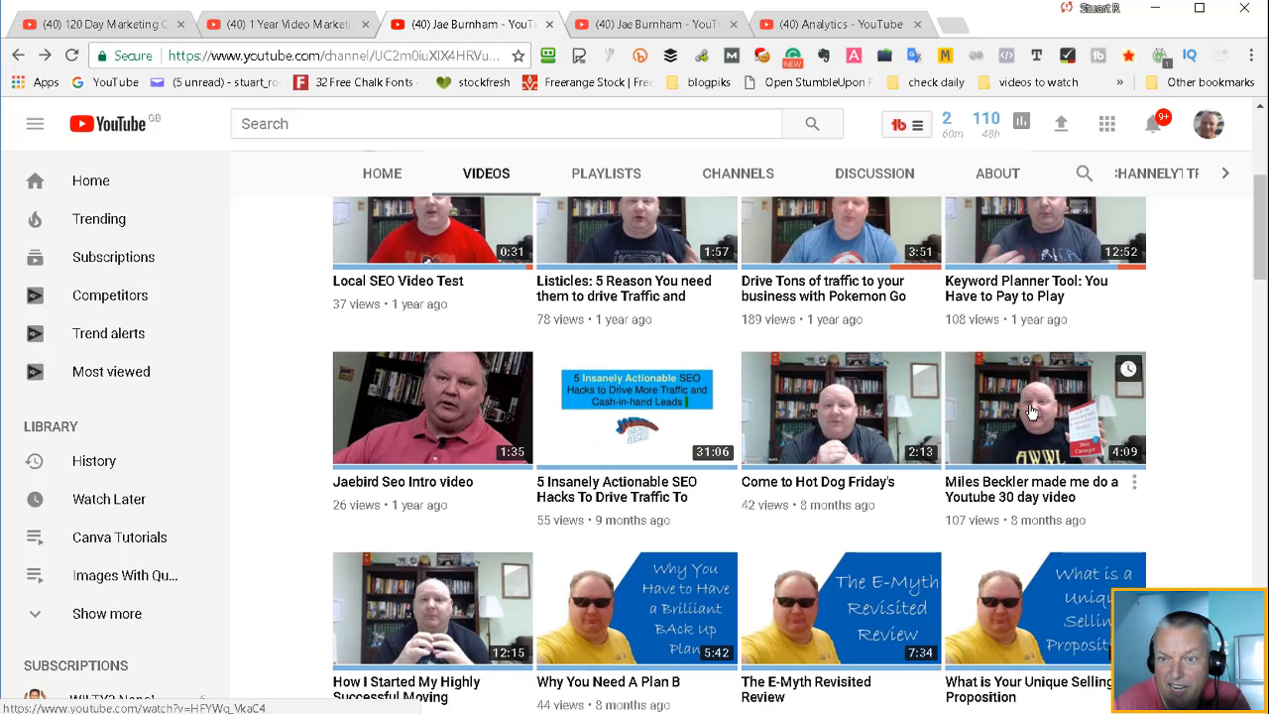
mouse_move(979, 505)
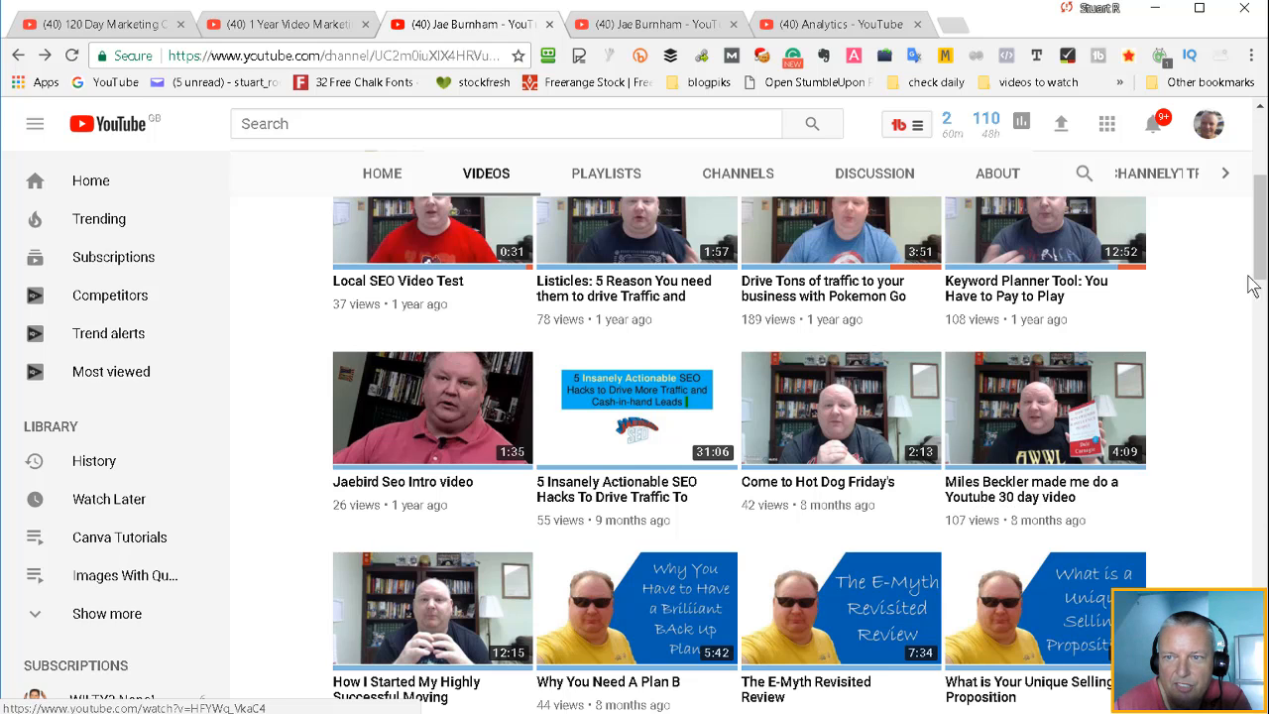
scroll("down", 3)
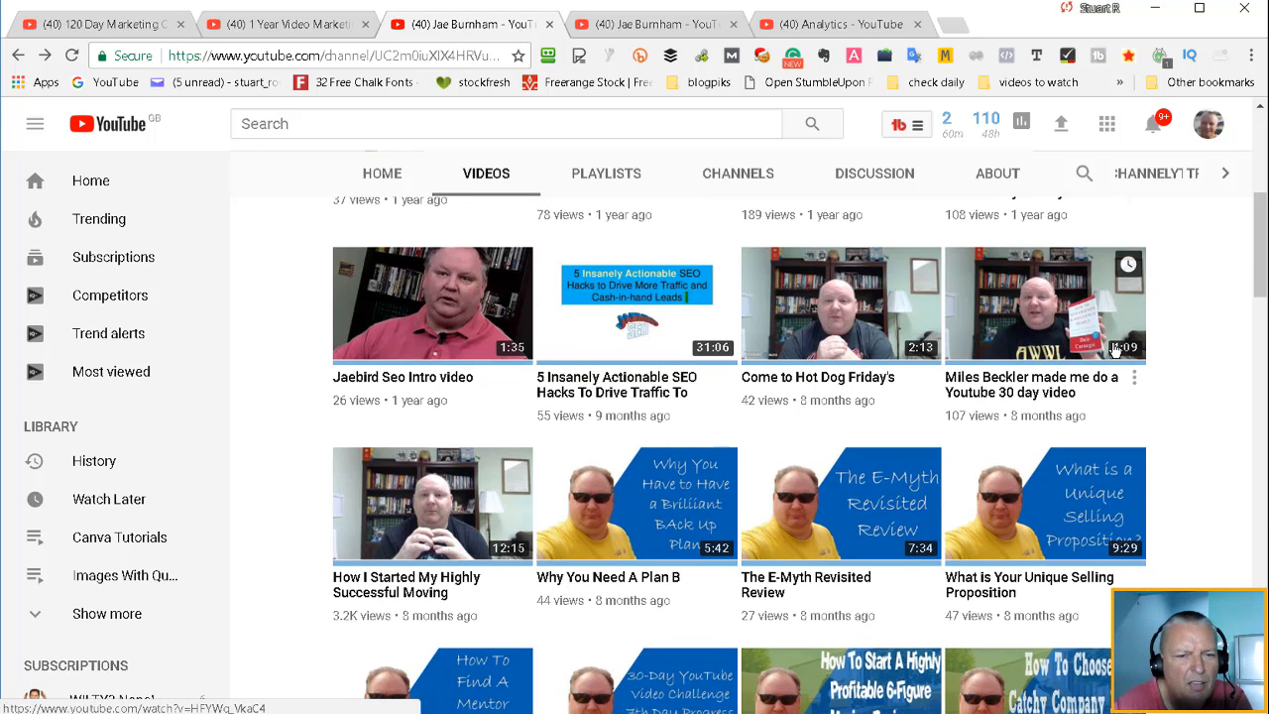
mouse_move(1160, 416)
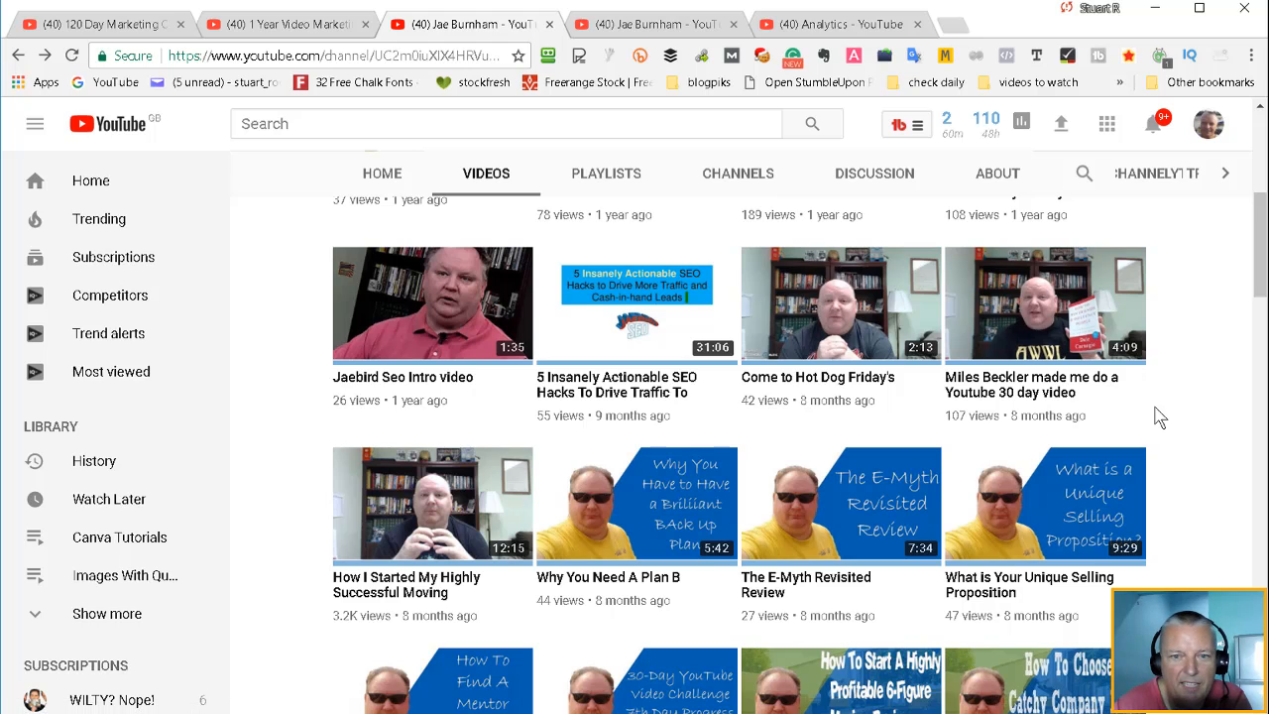
mouse_move(1256, 279)
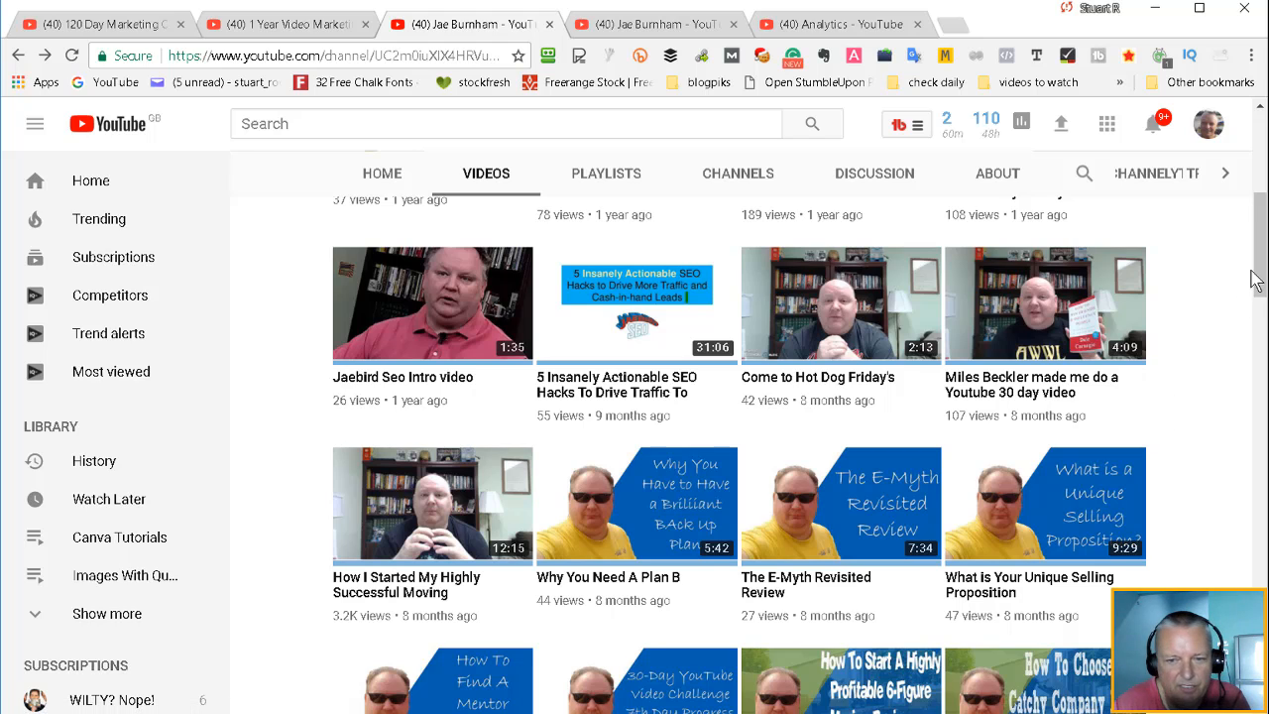
mouse_move(996, 404)
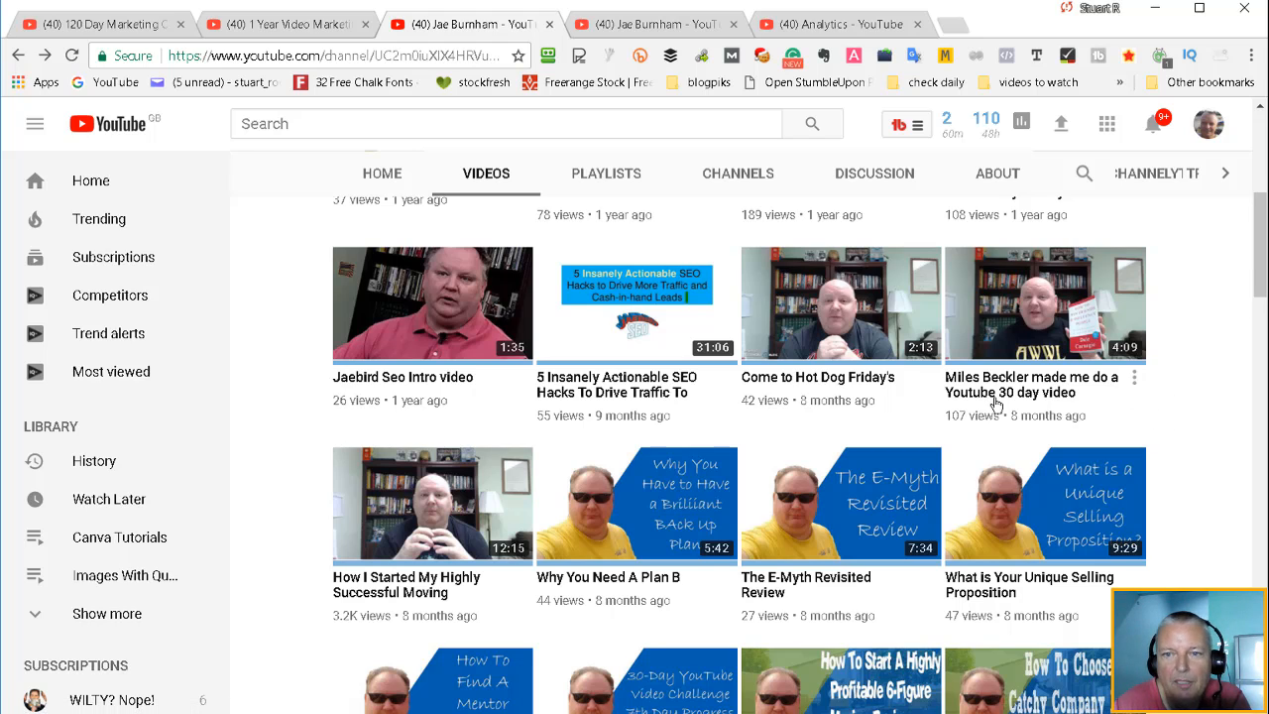
mouse_move(1130, 392)
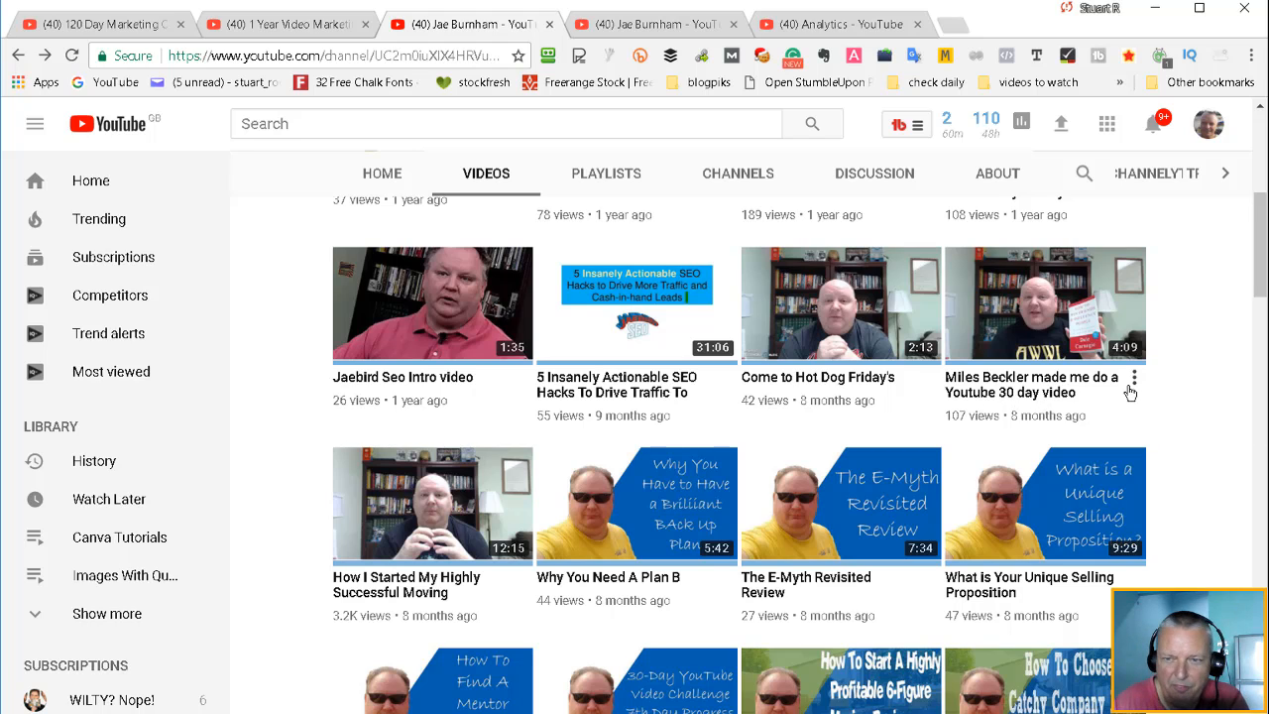
mouse_move(1191, 412)
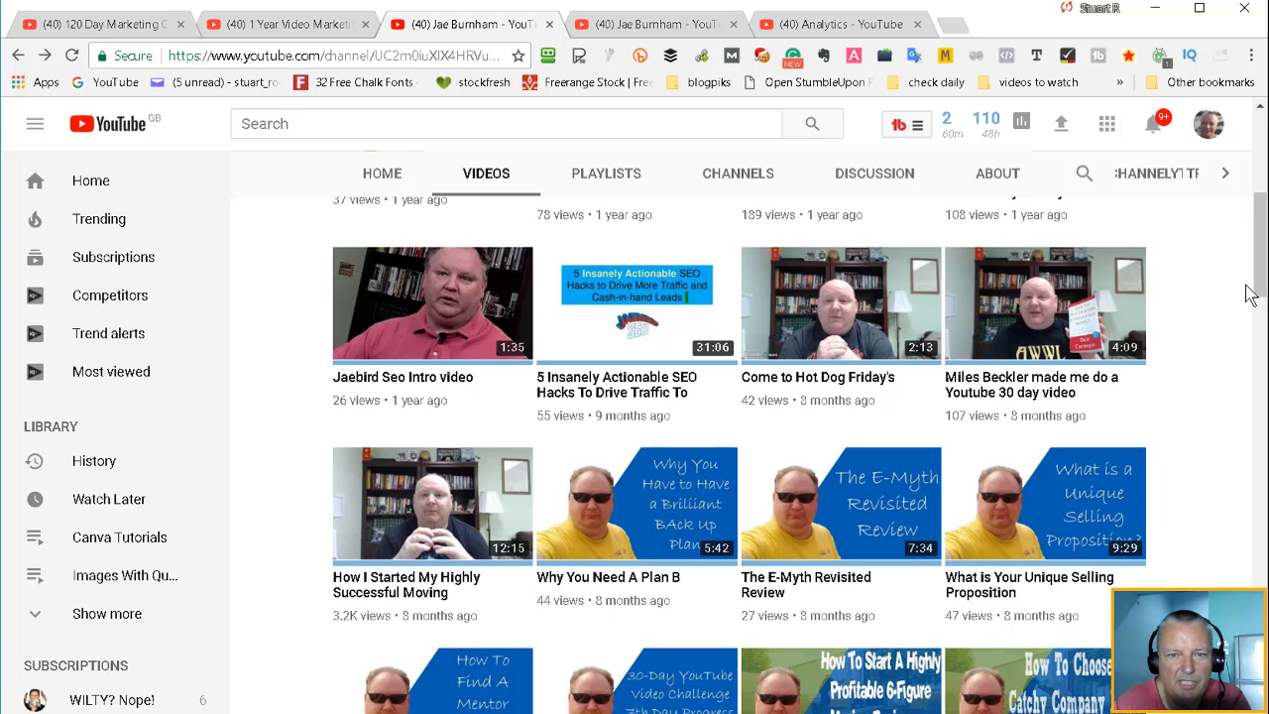
Browse Jae Burnham's most popular moving-business videos, then return to the top of the page
left_click(650, 24)
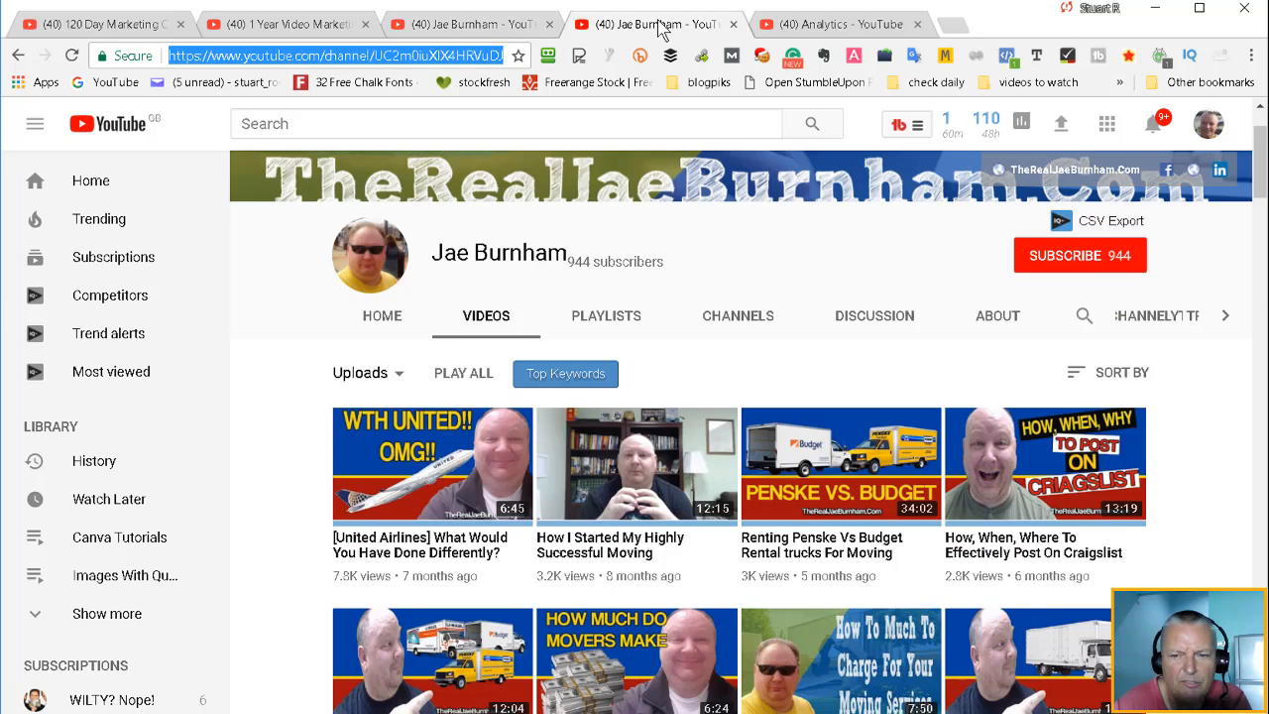
scroll("down", 3)
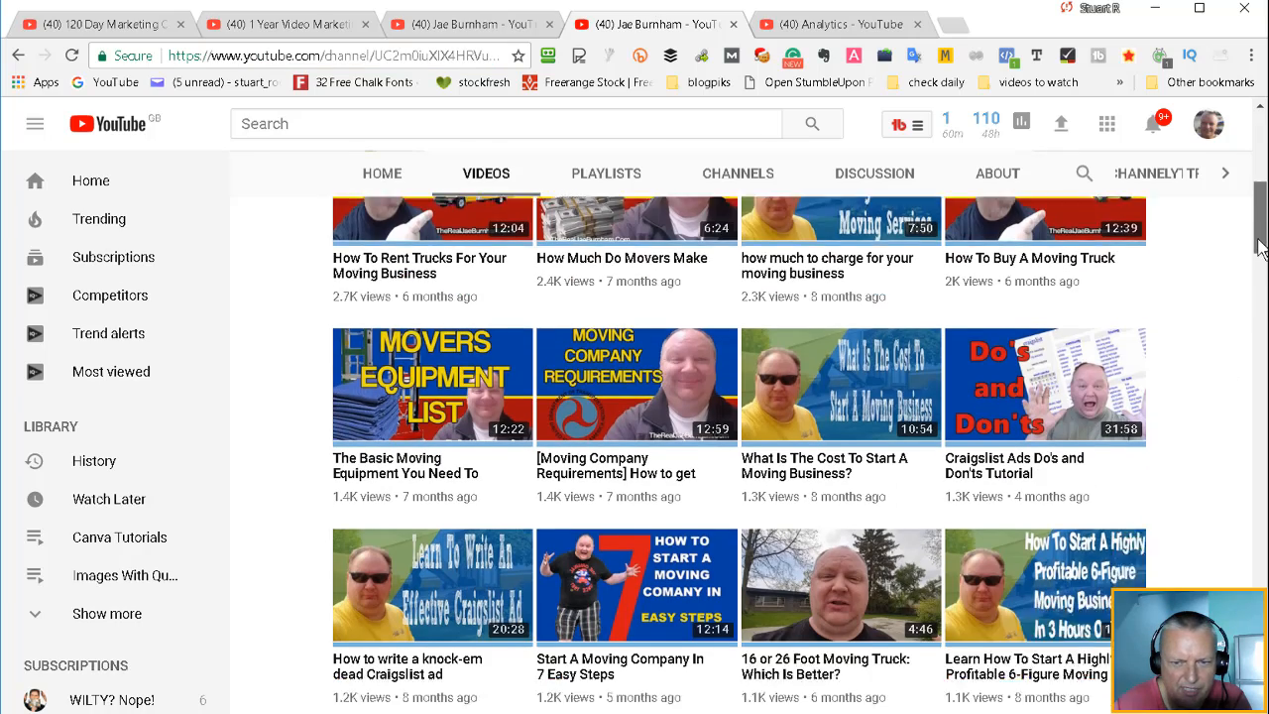
scroll("down", 3)
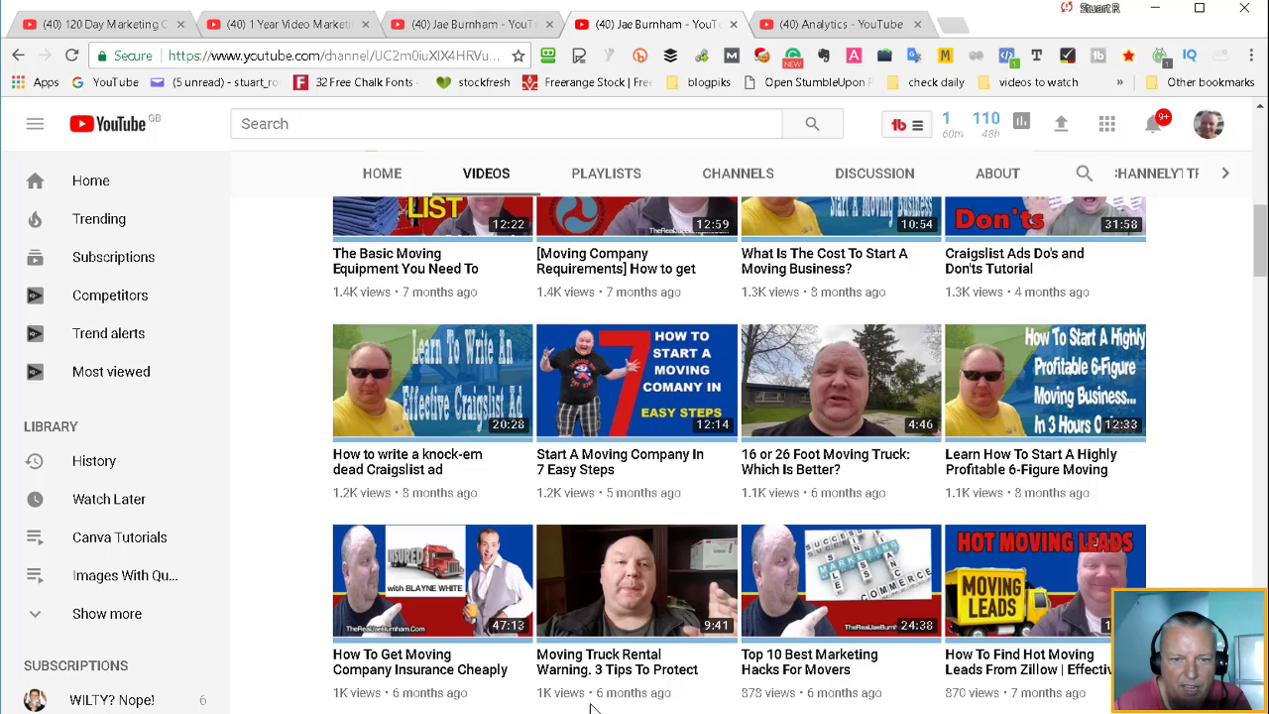
mouse_move(987, 387)
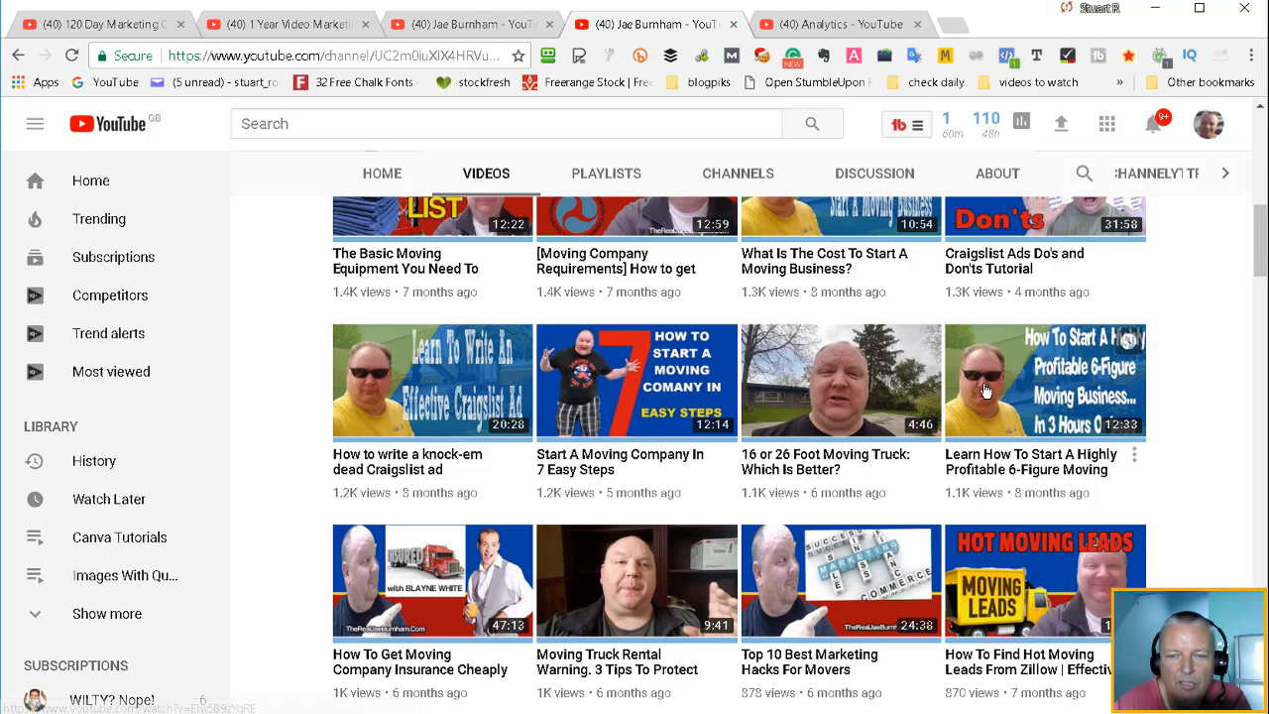
scroll("up", 3)
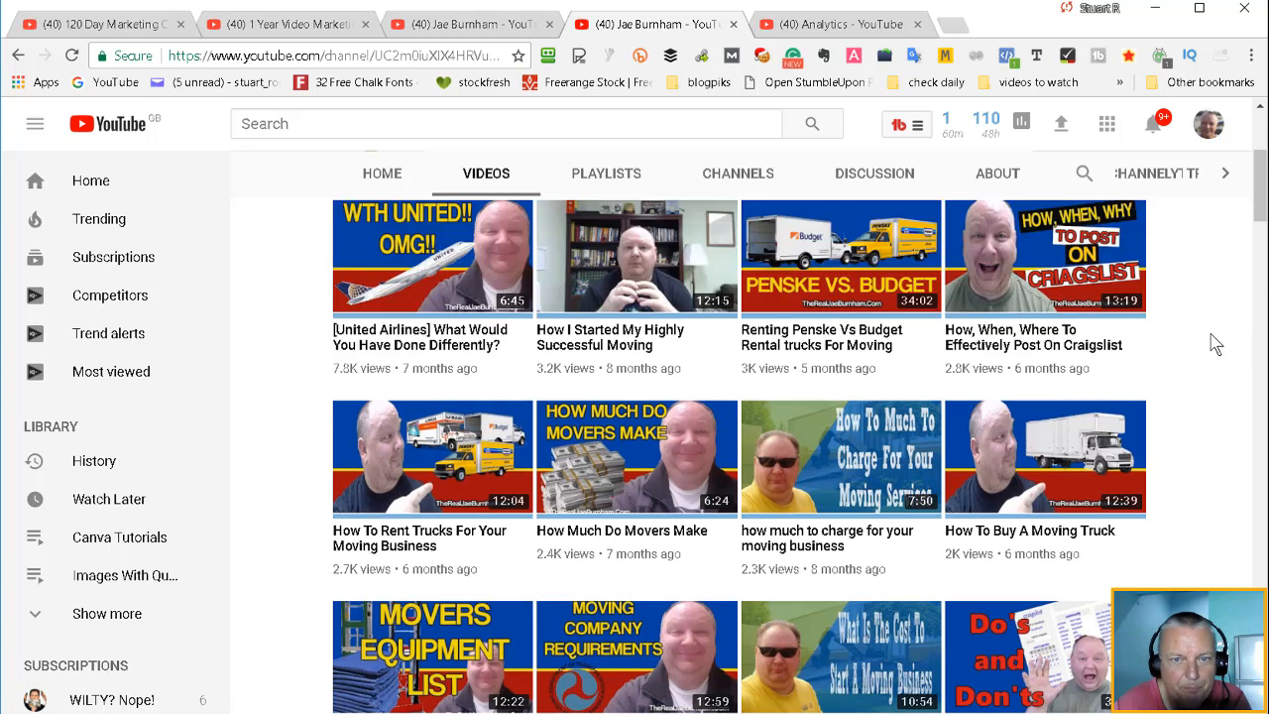
scroll("up", 3)
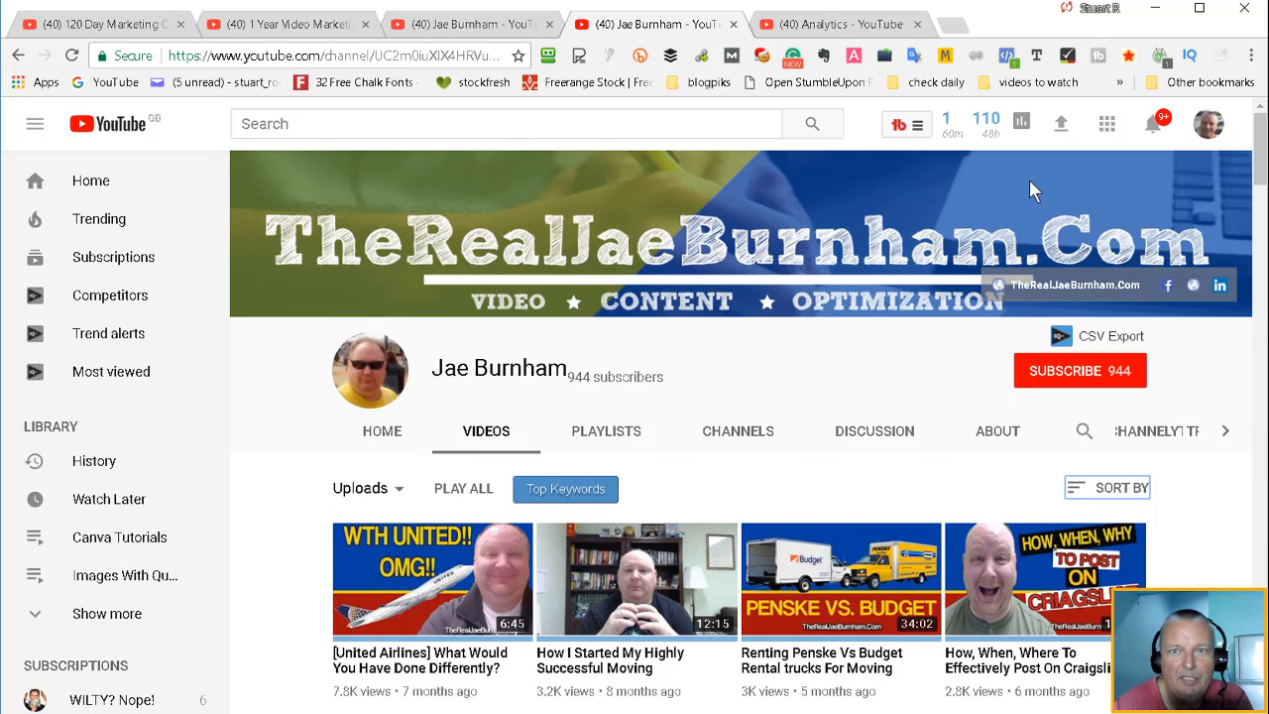
Show BlogVisuals lifetime analytics: 2,056 watch-time minutes, 2:49 average duration, 726 views
left_click(837, 24)
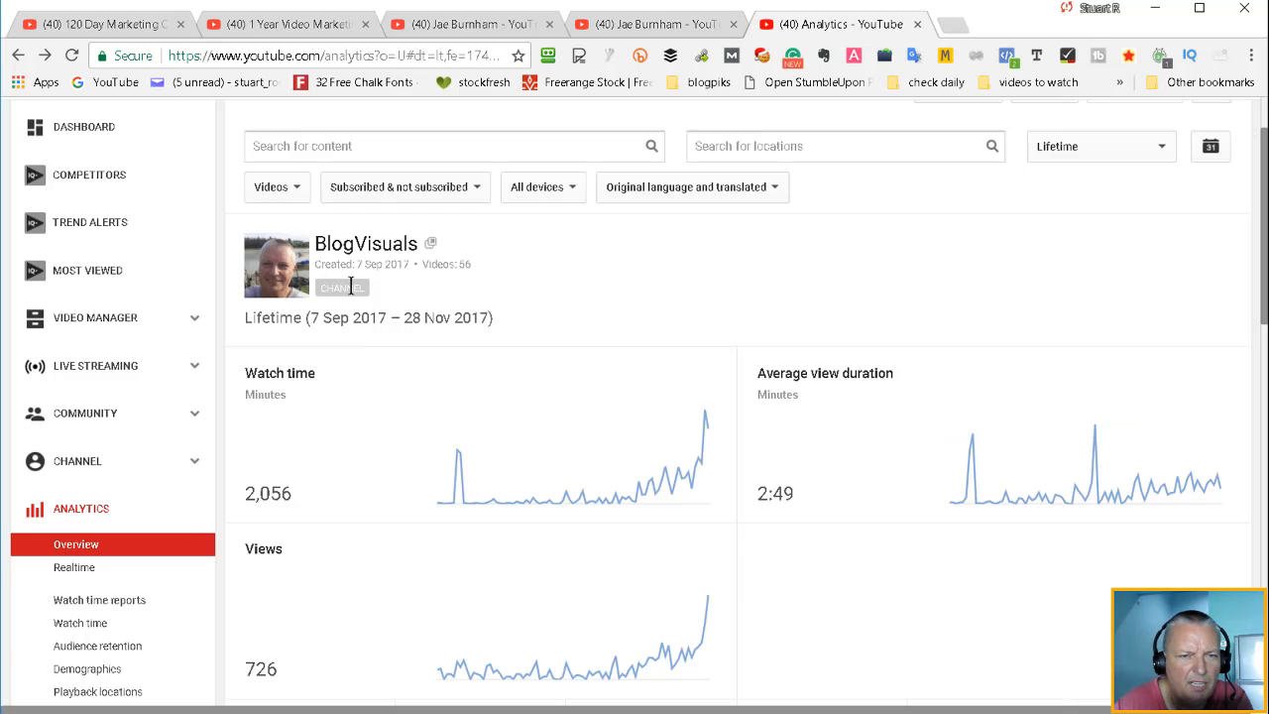
mouse_move(548, 281)
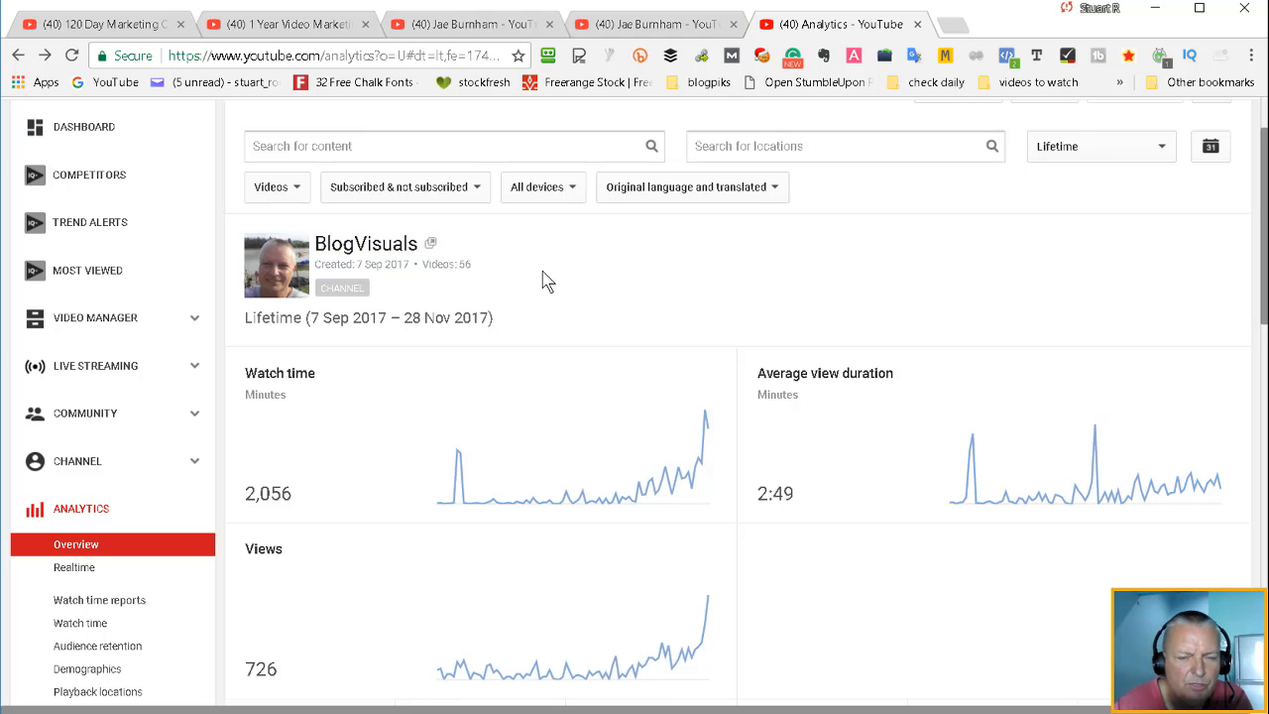
mouse_move(313, 337)
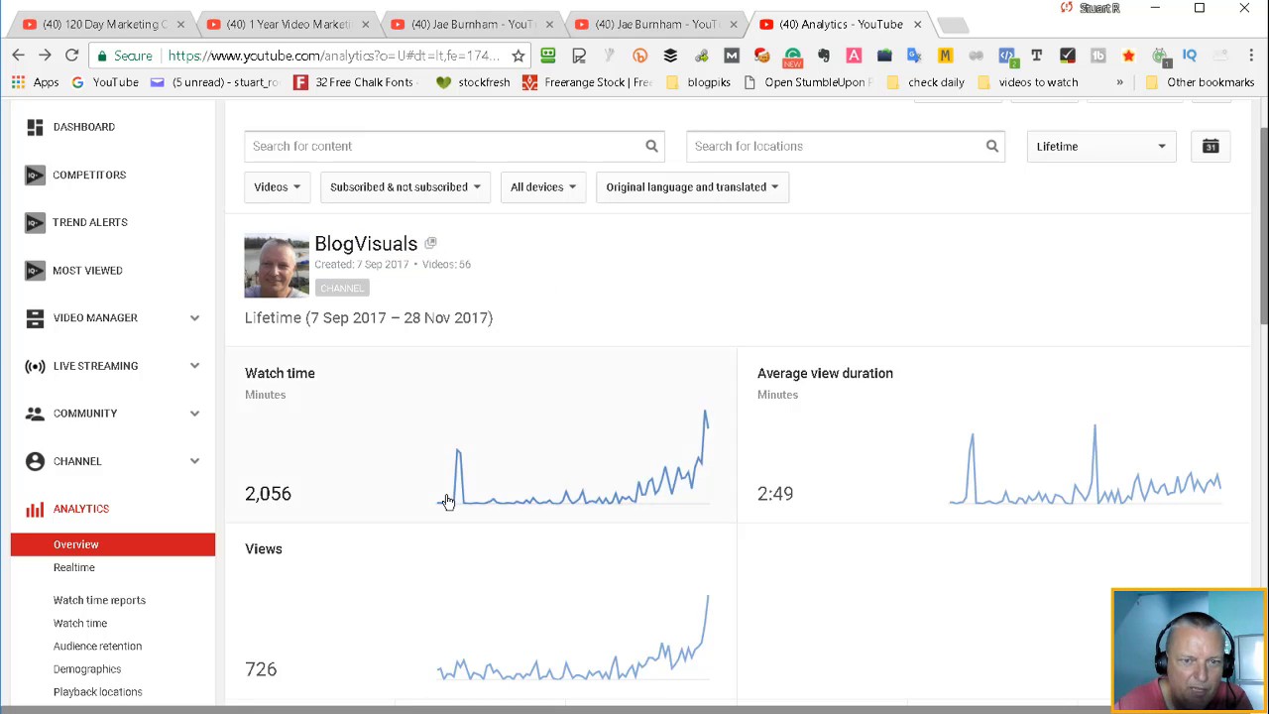
mouse_move(449, 473)
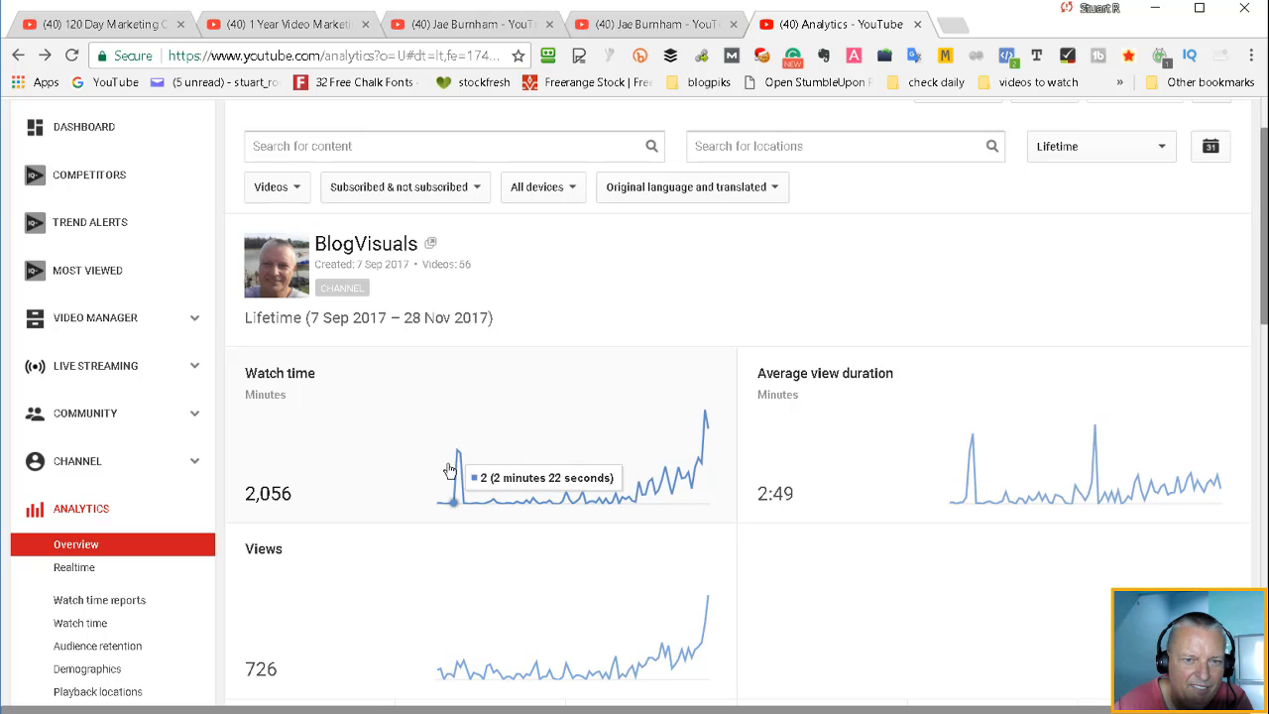
mouse_move(461, 456)
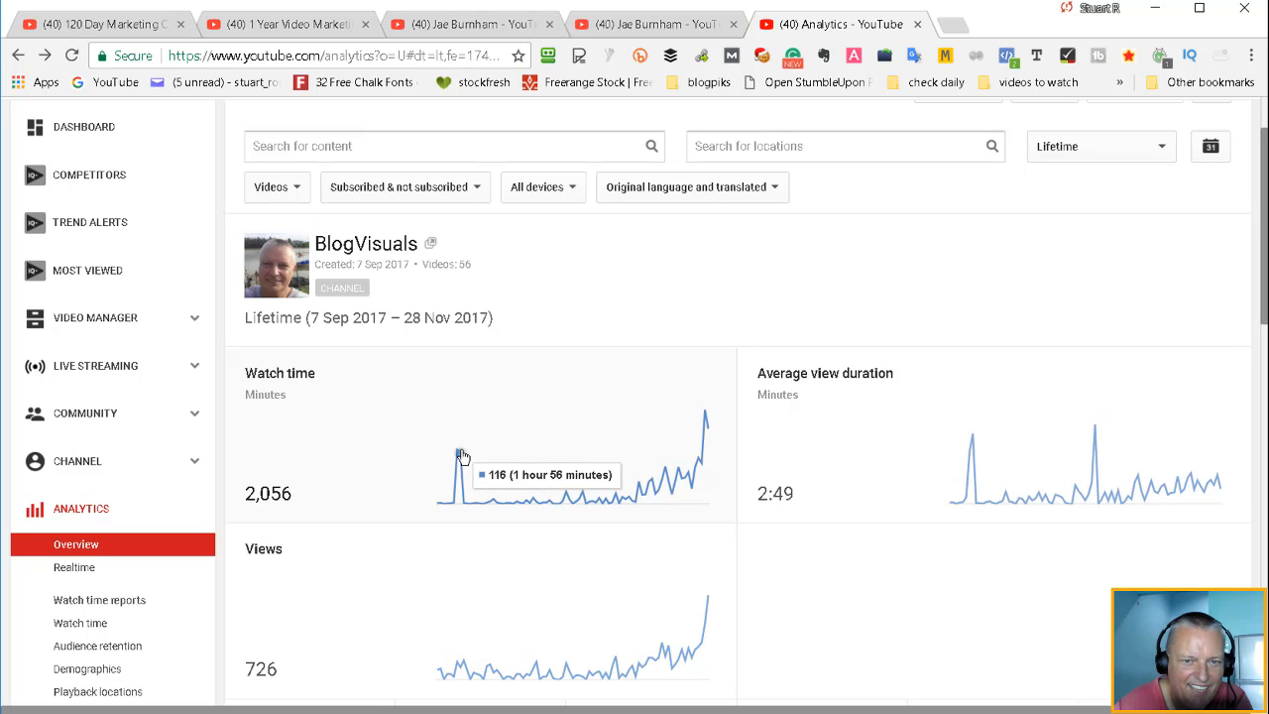
mouse_move(457, 452)
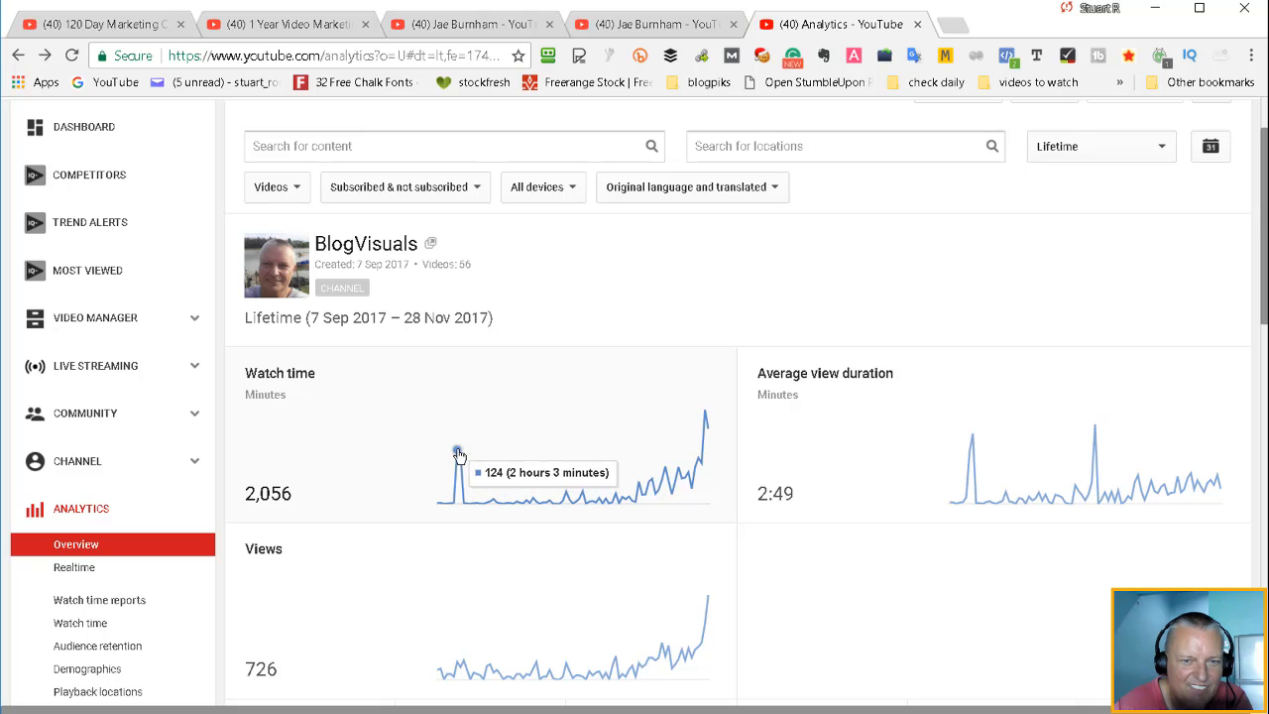
mouse_move(579, 497)
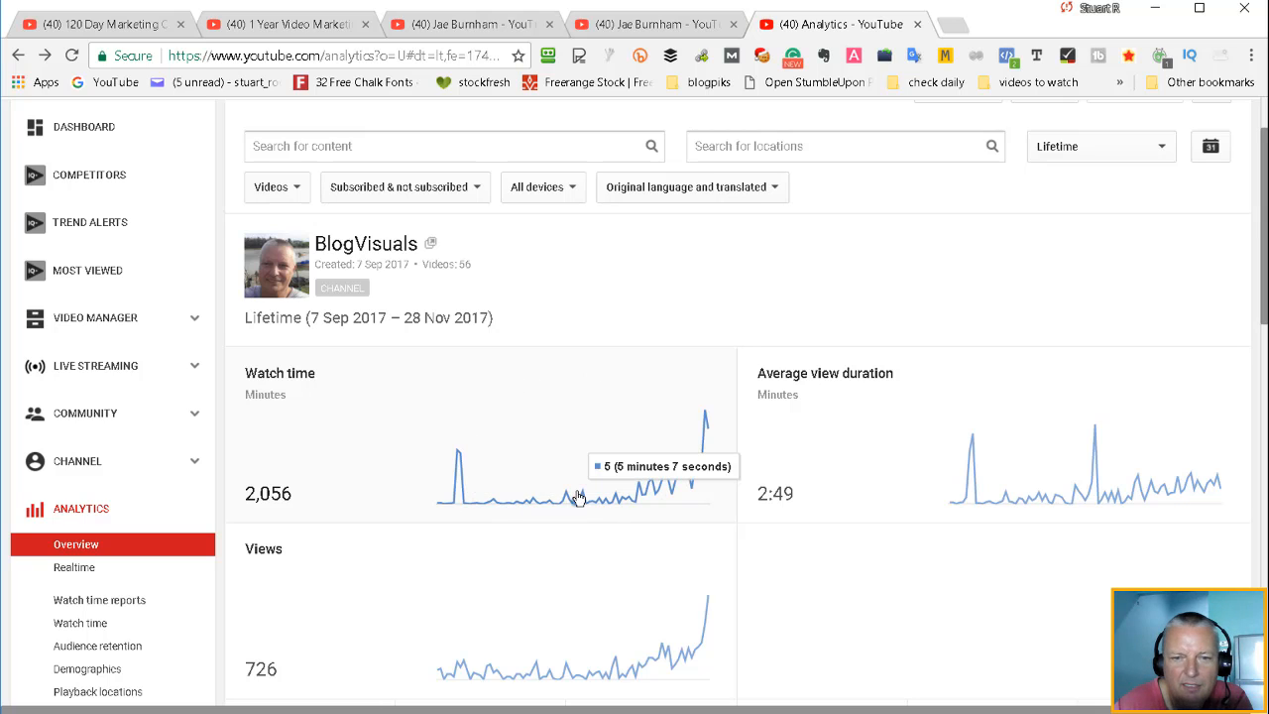
mouse_move(703, 416)
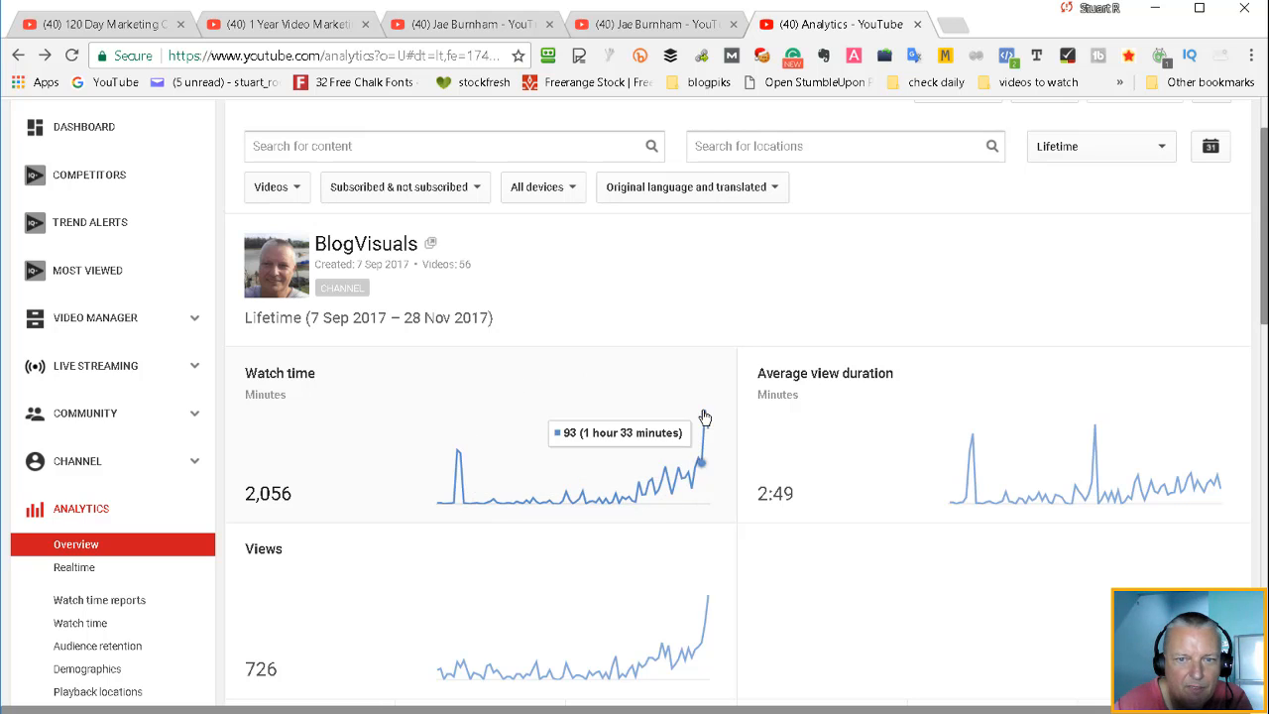
mouse_move(703, 416)
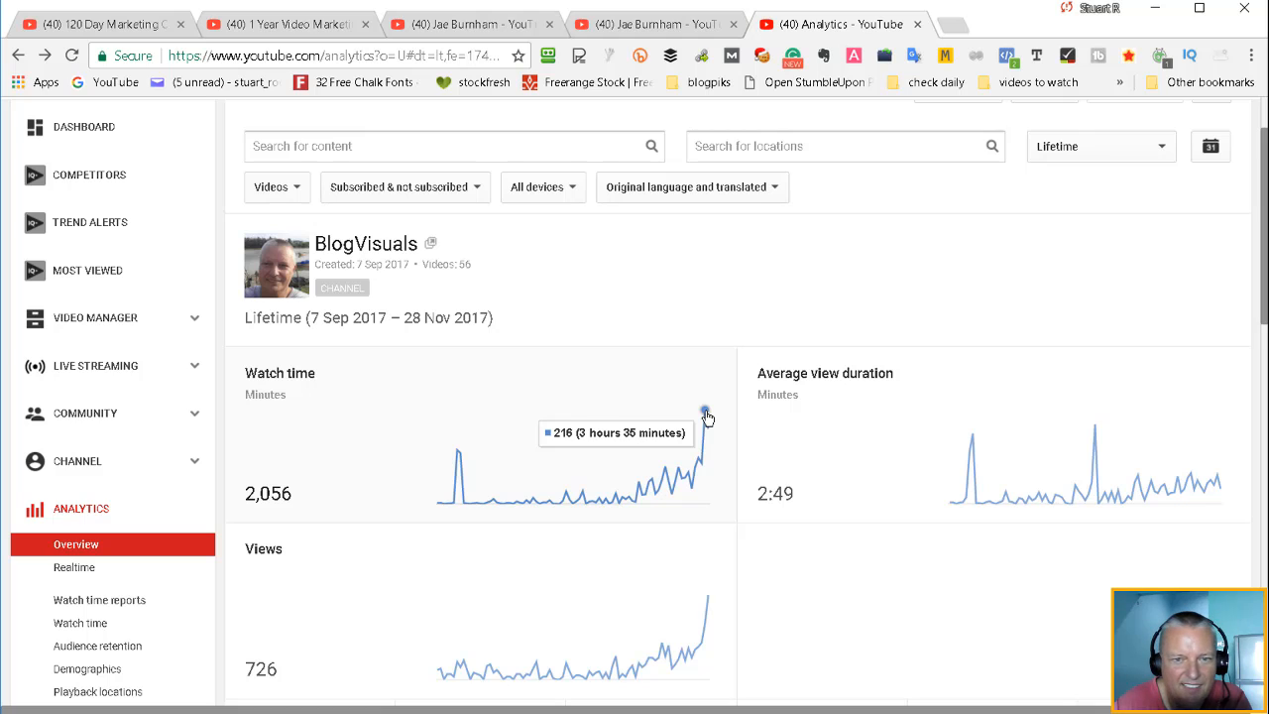
mouse_move(704, 315)
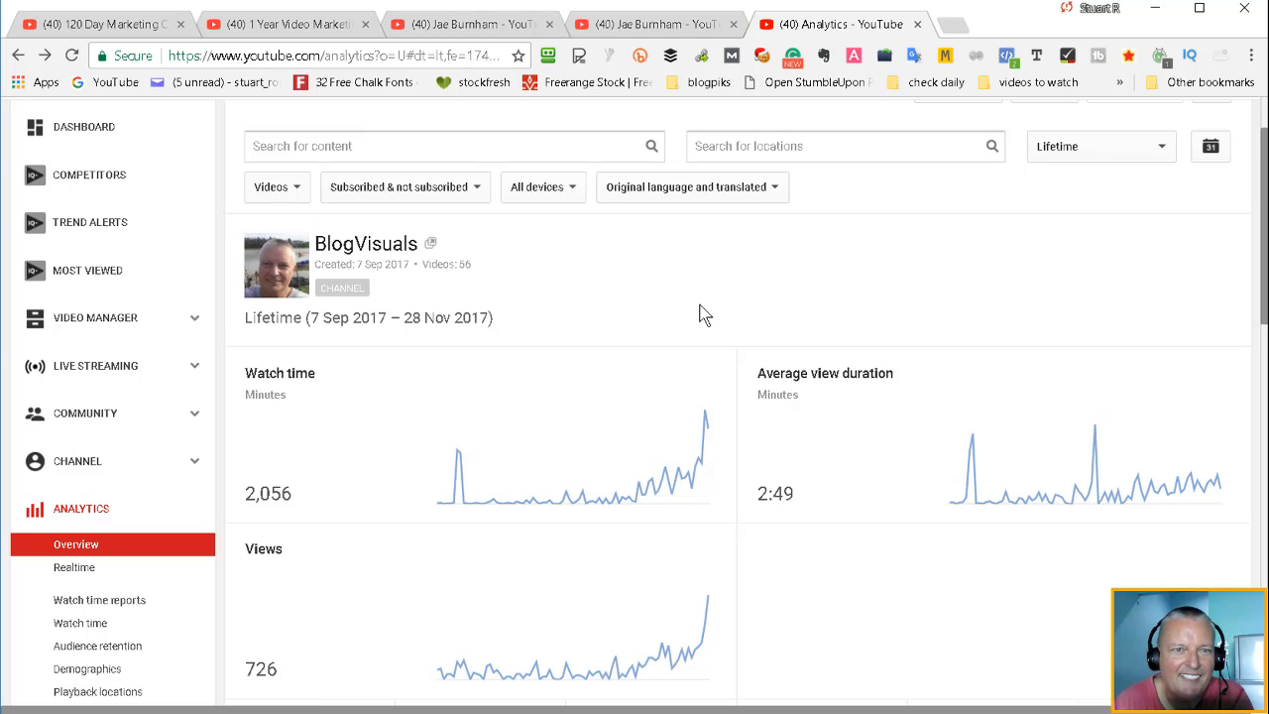
mouse_move(634, 315)
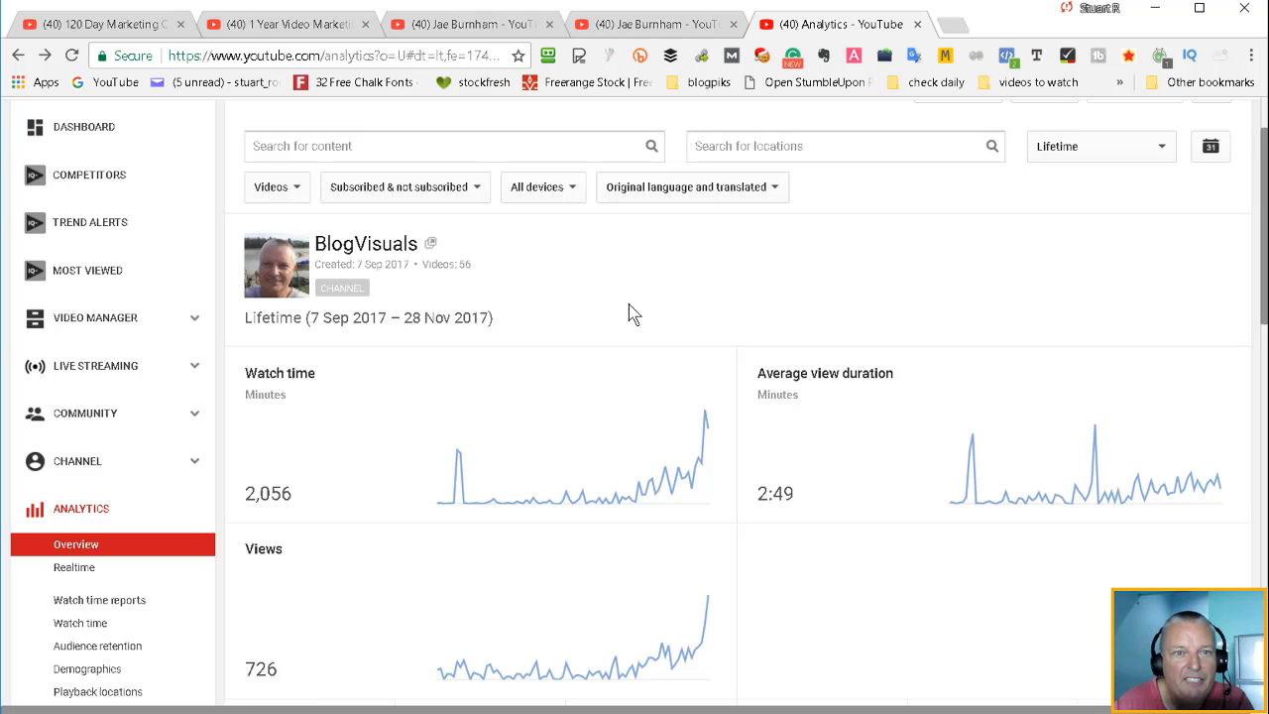
mouse_move(588, 302)
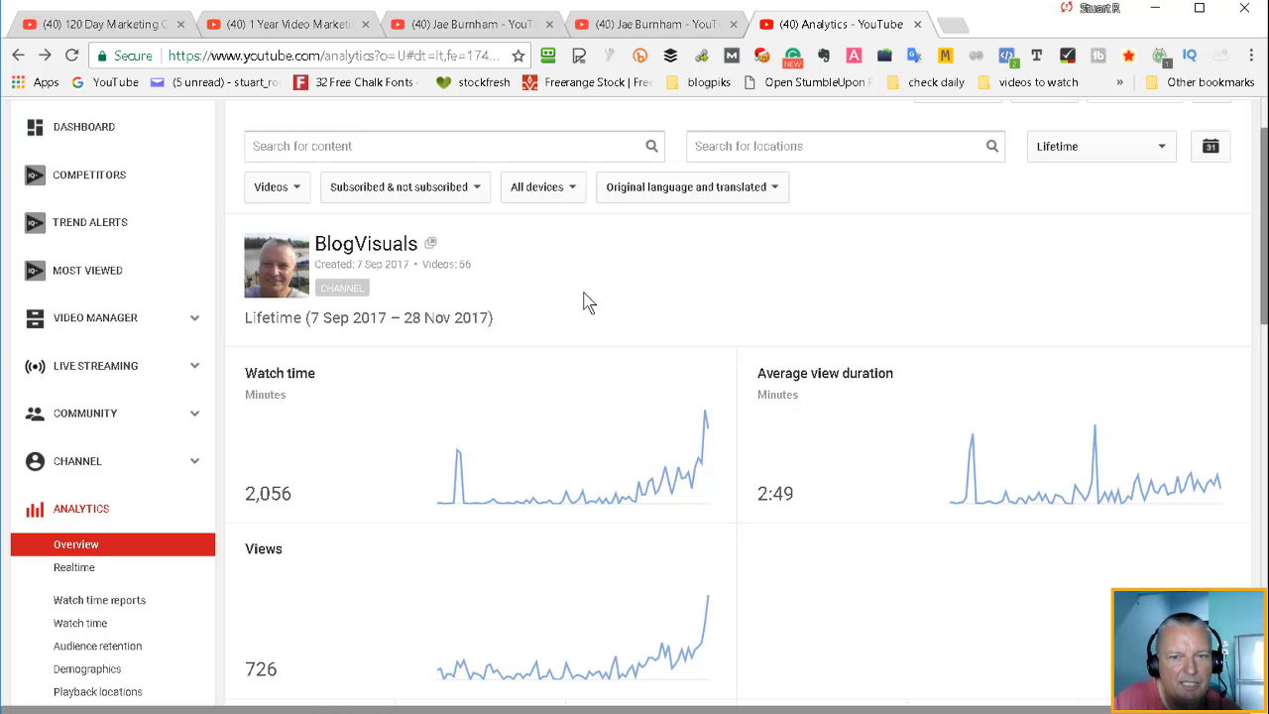
mouse_move(451, 228)
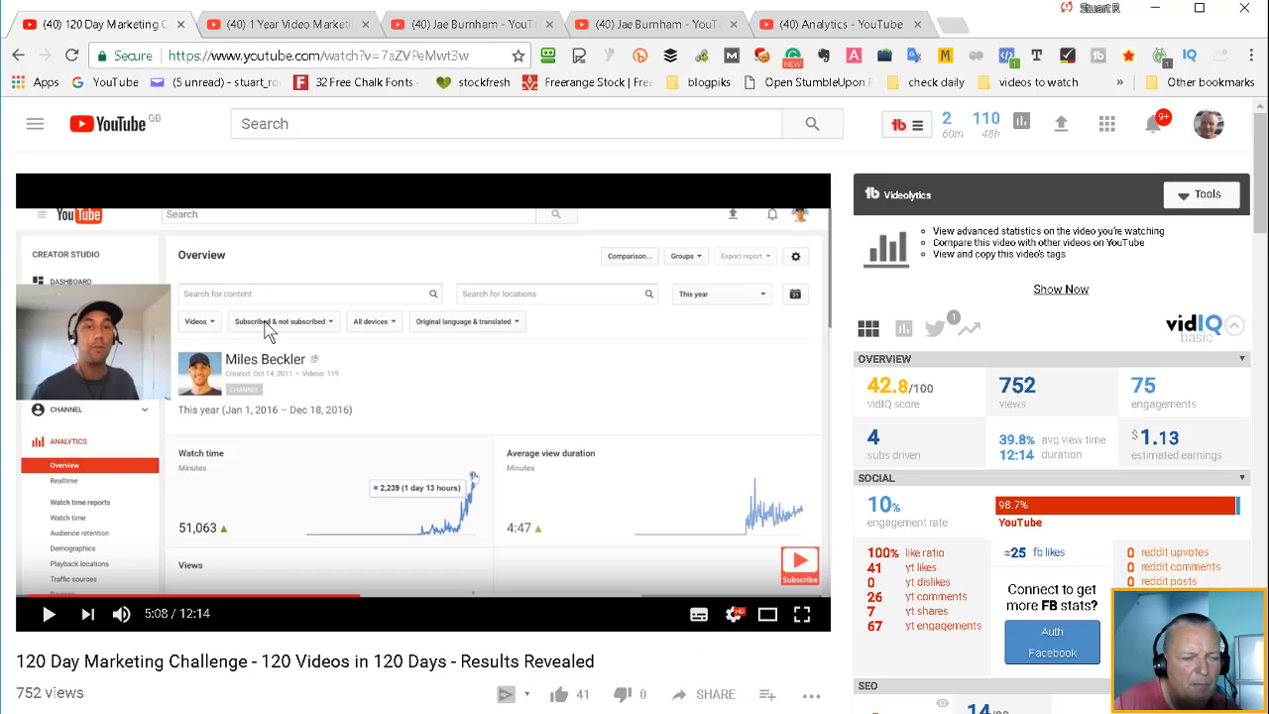
mouse_move(394, 345)
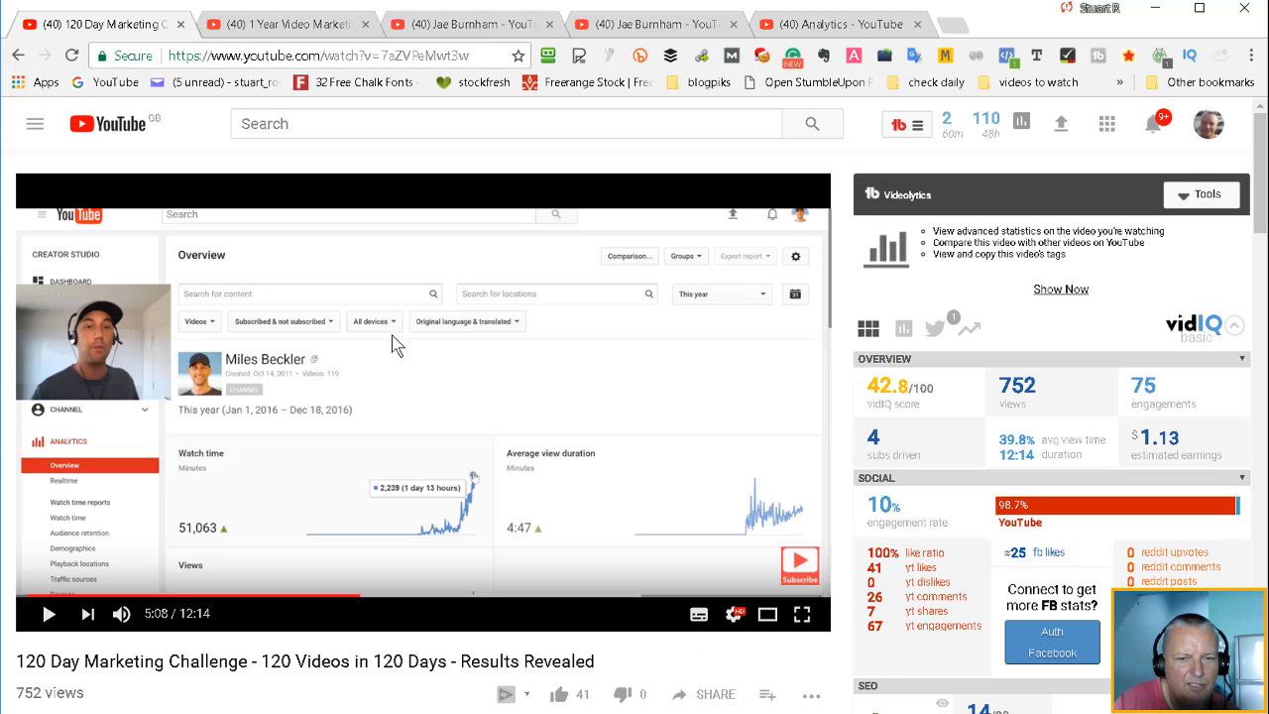
mouse_move(449, 344)
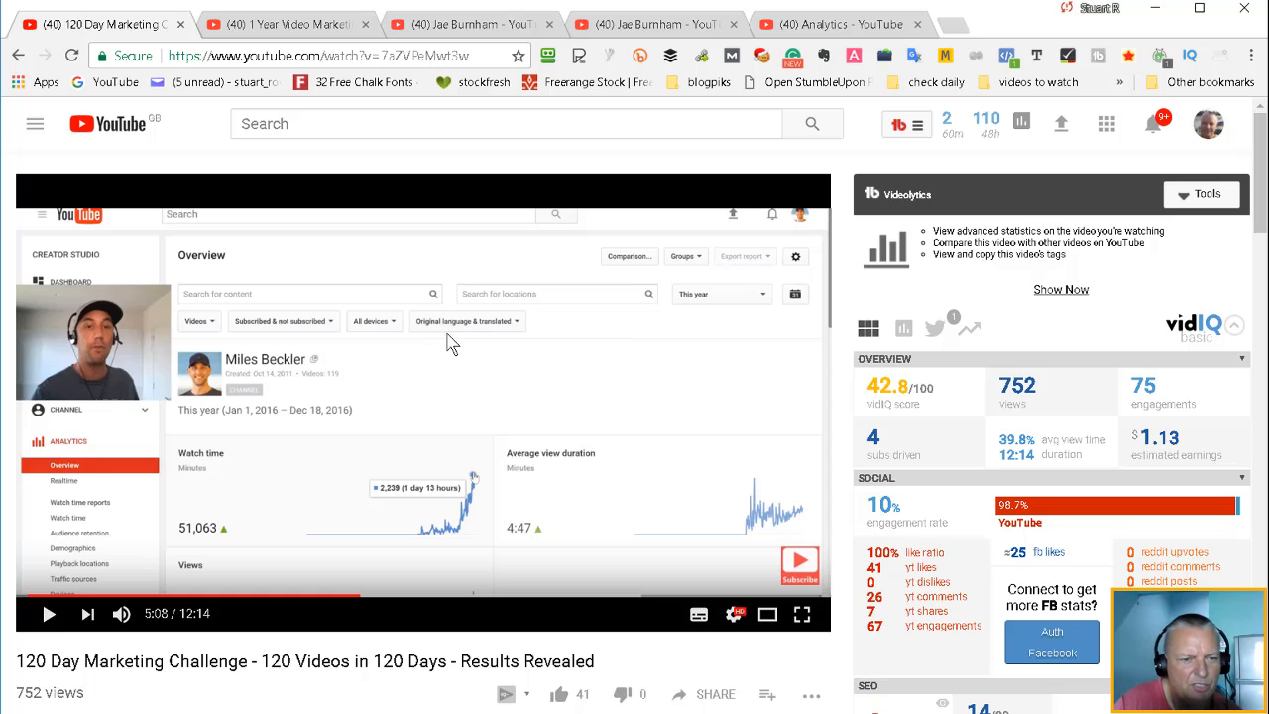